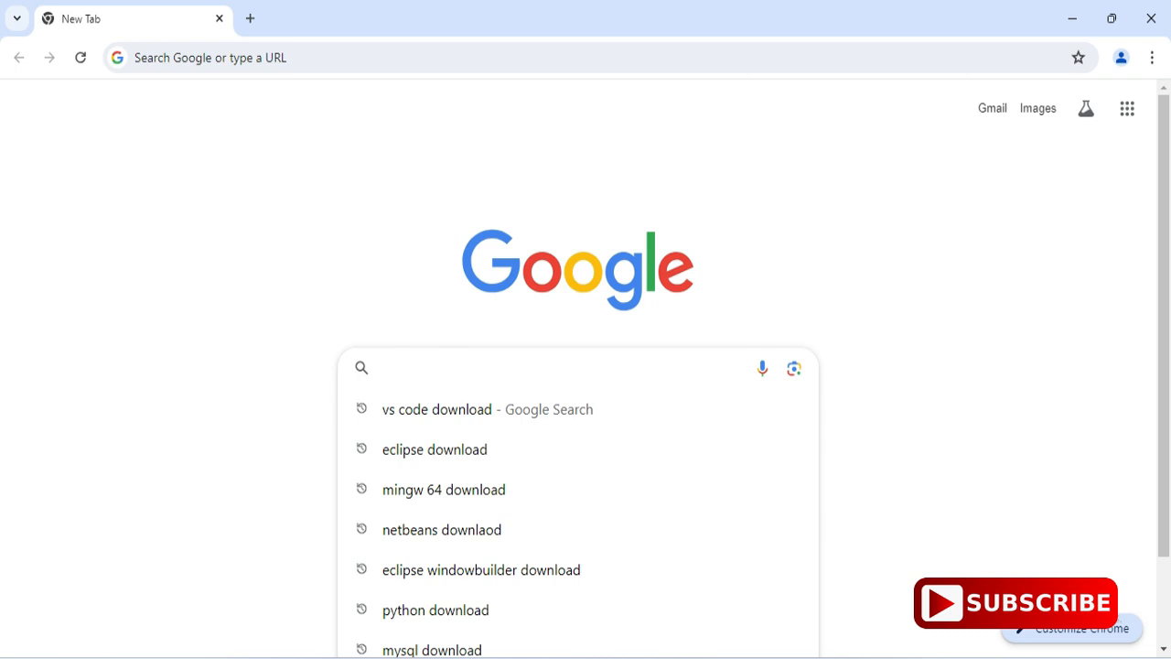
- Search Google for "mingw 64 download" to find the SourceForge MinGW-w64 page
{"action": "type", "text": "mingw"}
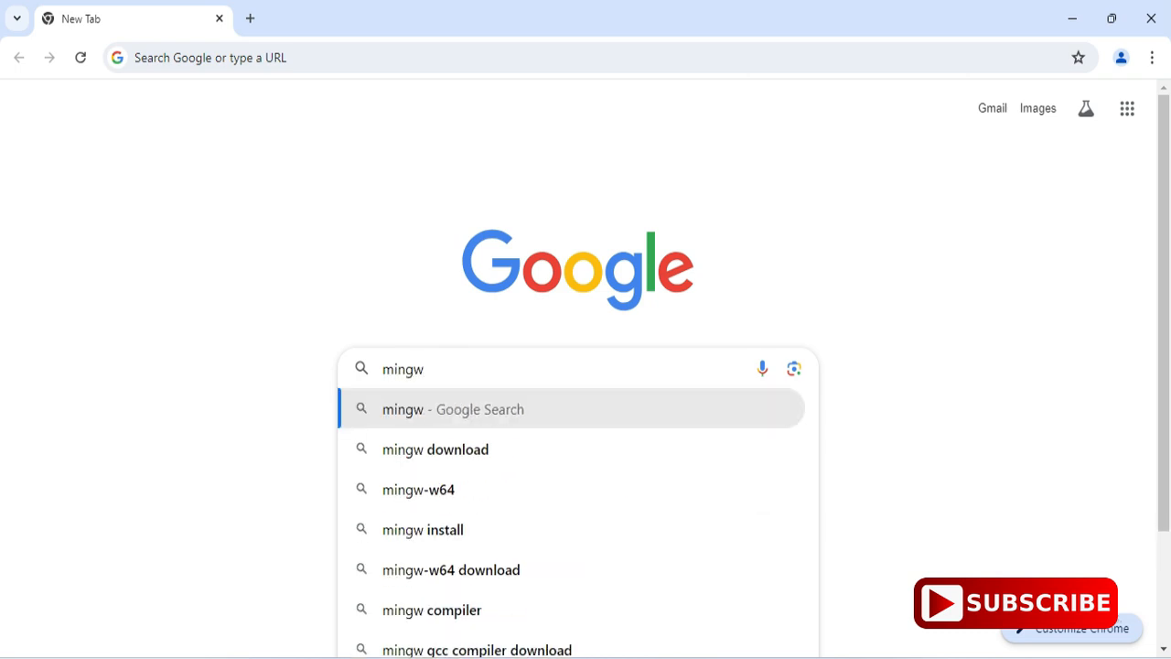
{"action": "type", "text": "64 download"}
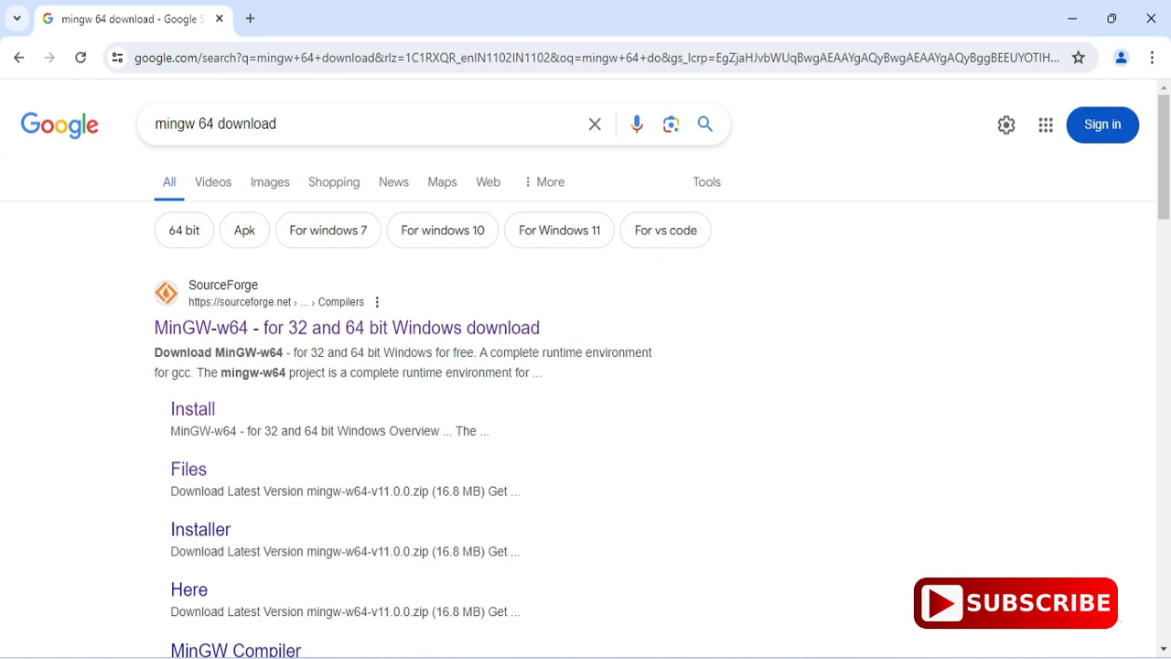
{"action": "mouse_move", "coordinate": [345, 326]}
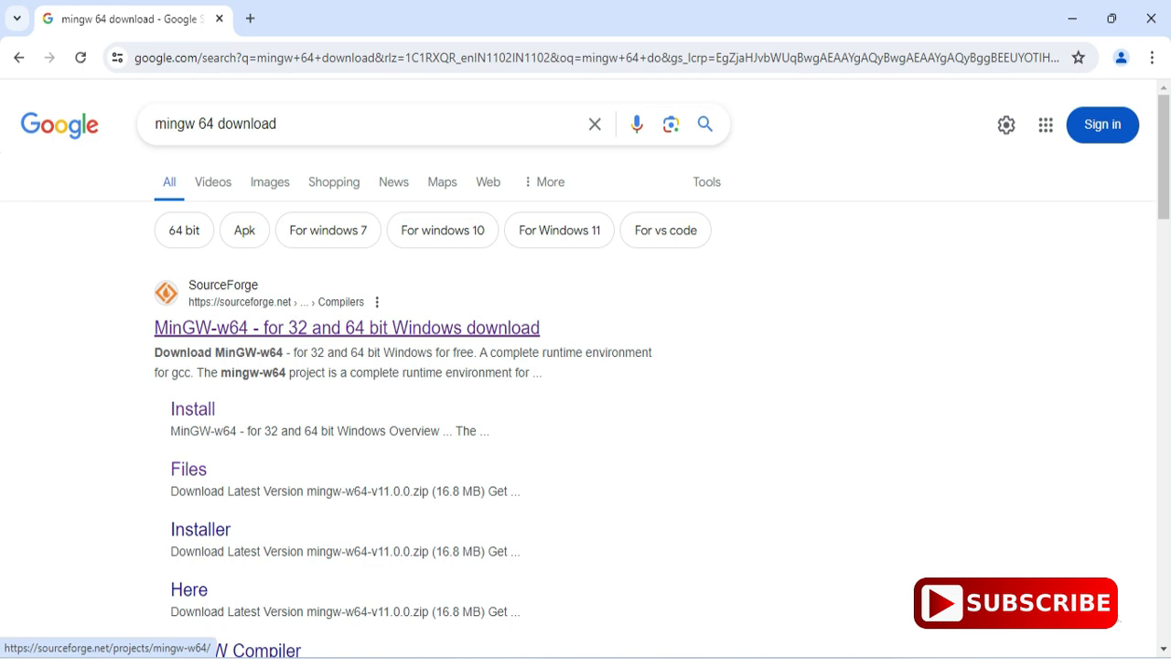
- Go to the SourceForge MinGW-w64 project's Files list and browse down to the builds section
{"action": "left_click", "coordinate": [346, 327]}
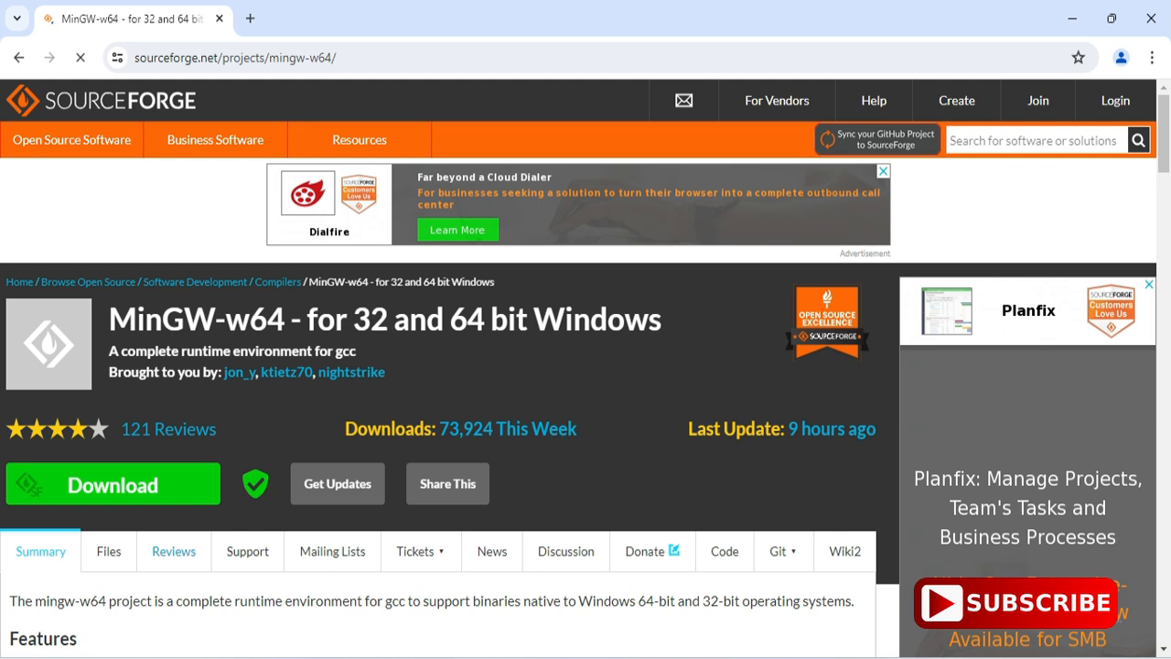
{"action": "left_click", "coordinate": [108, 550]}
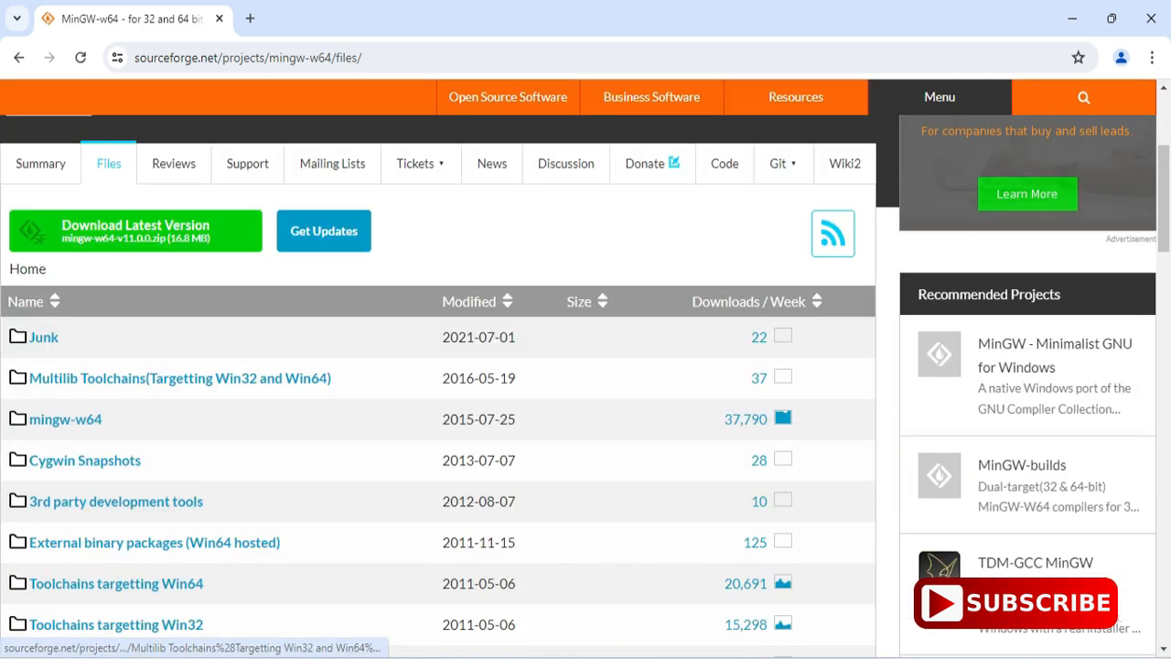
{"action": "scroll", "scroll_direction": "down", "scroll_amount": 3}
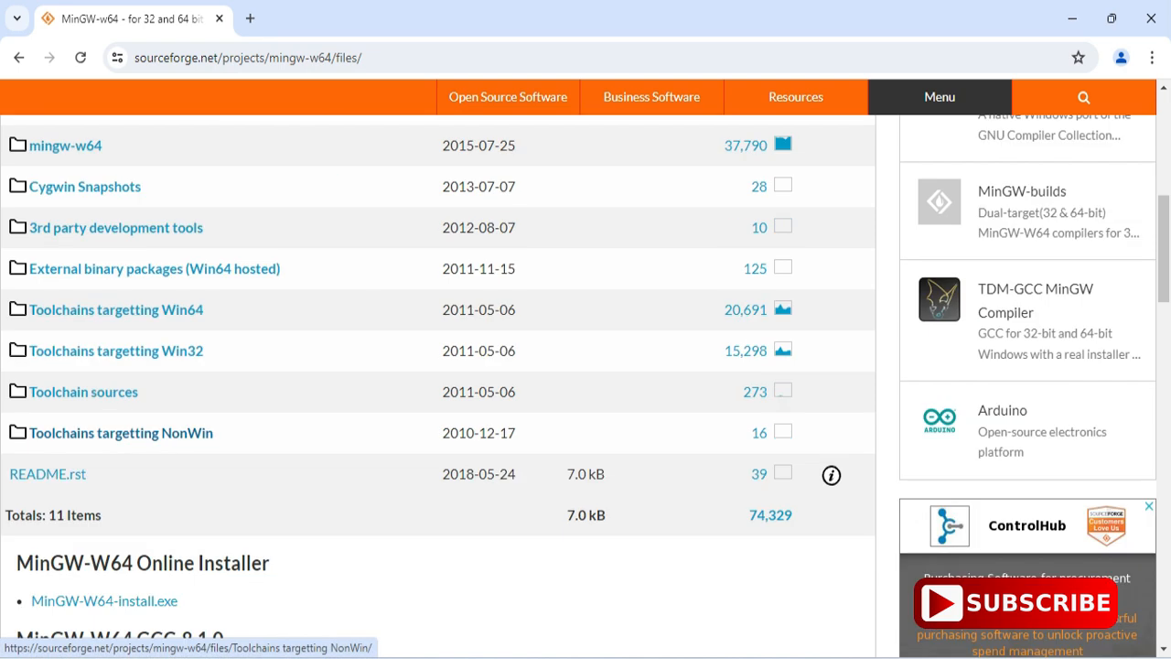
{"action": "scroll", "scroll_direction": "down", "scroll_amount": 3}
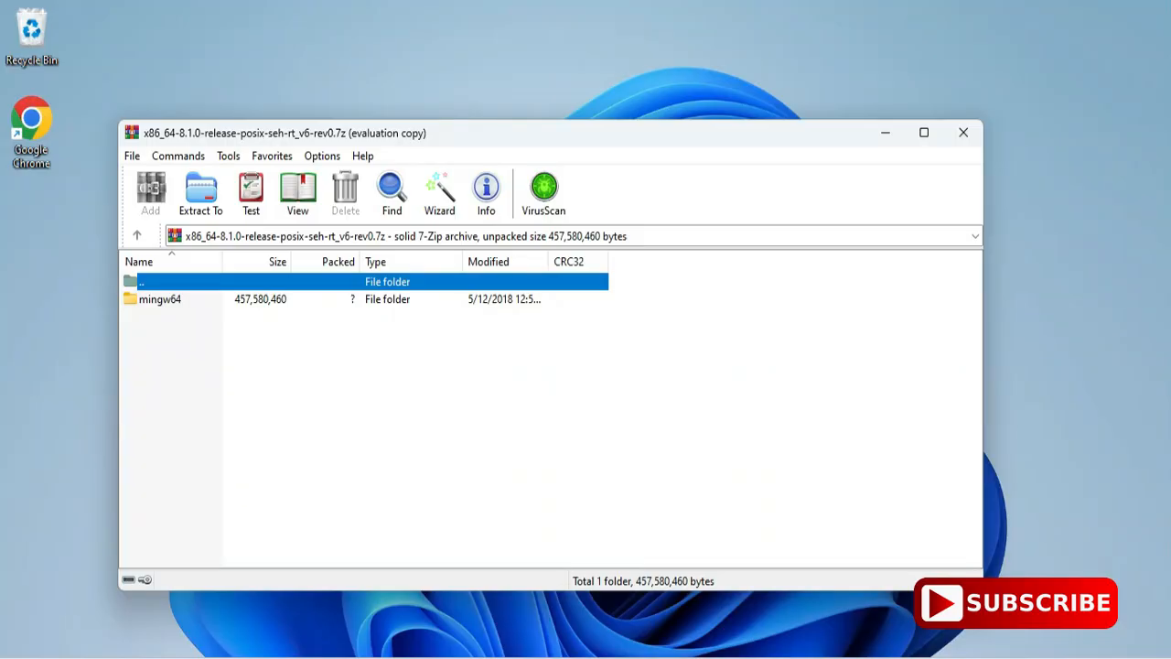
- Extract the archive's mingw64 folder to C:\ and close WinRAR
{"action": "left_click", "coordinate": [201, 192]}
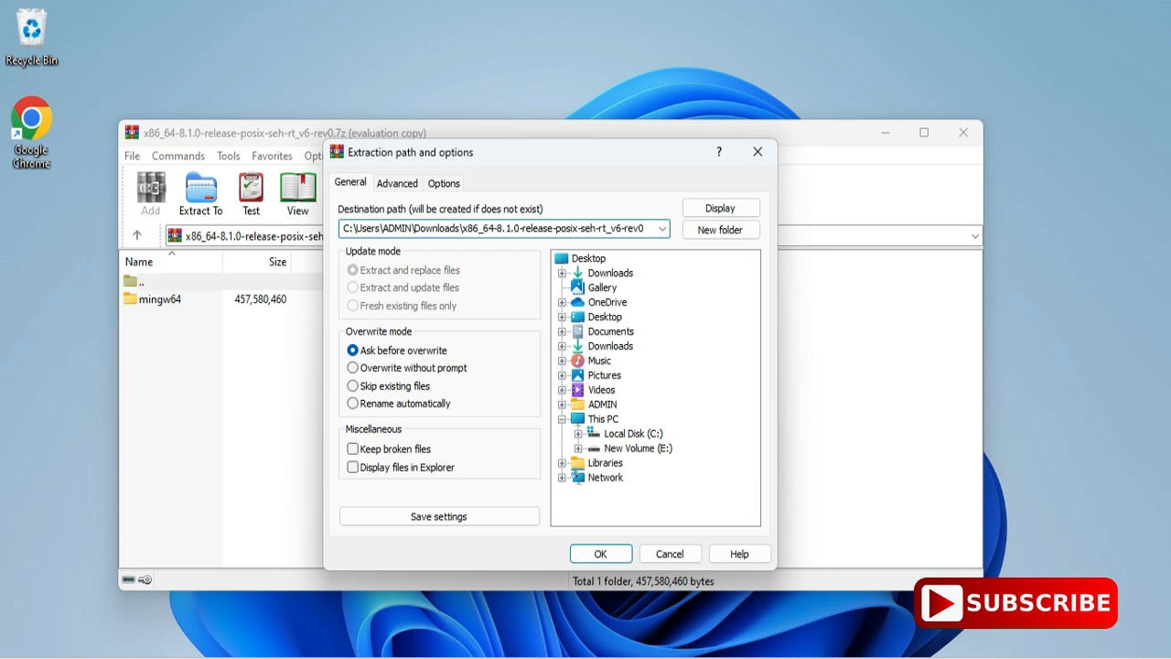
{"action": "triple_click", "coordinate": [501, 228]}
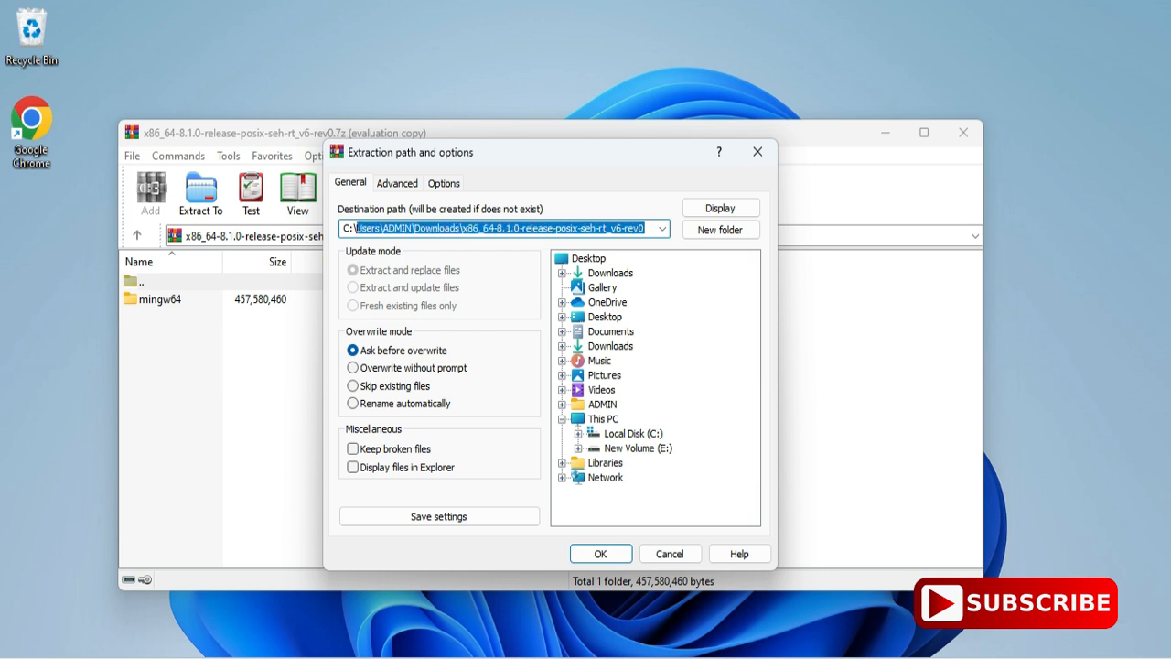
{"action": "type", "text": "C:\\"}
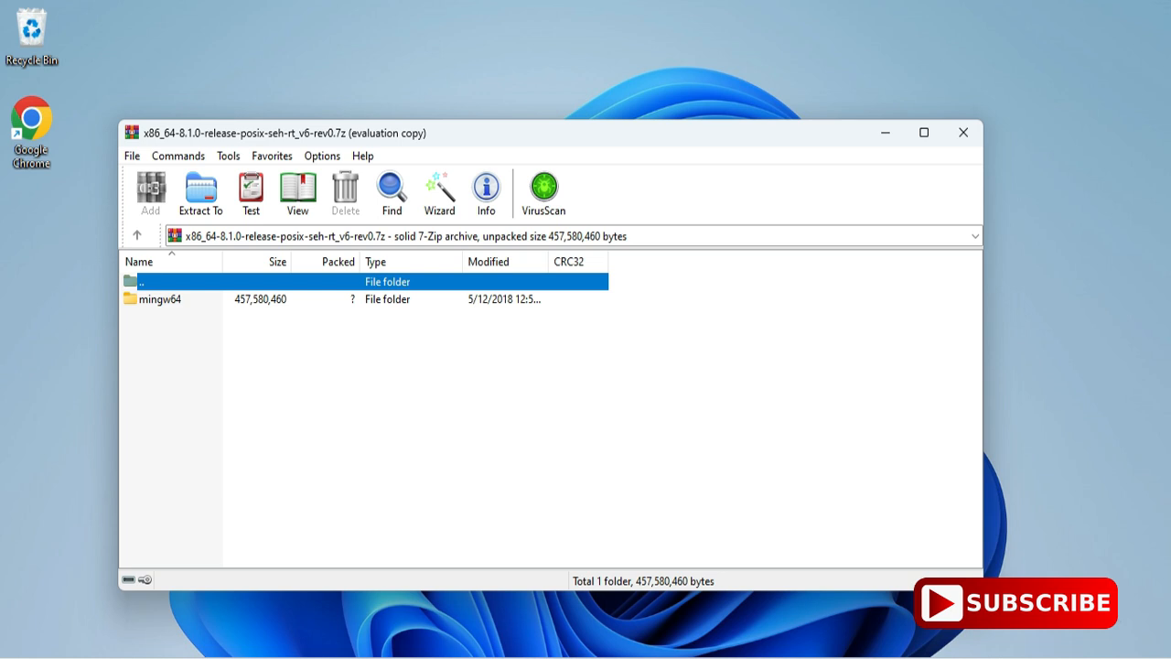
{"action": "left_click", "coordinate": [962, 132]}
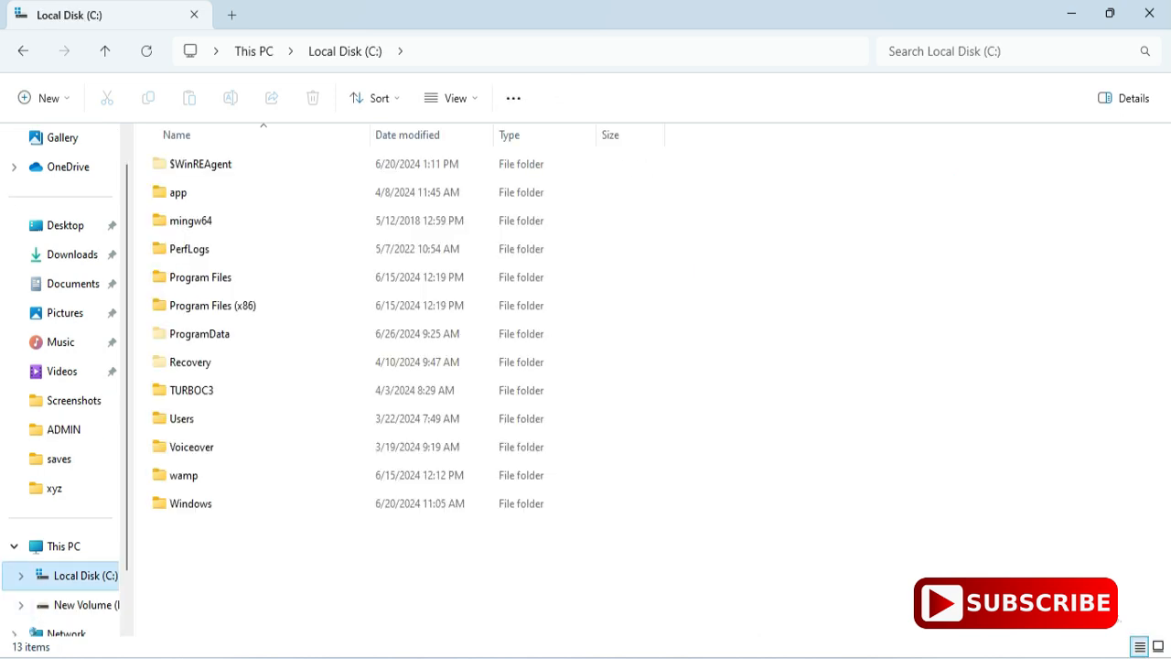
- Navigate into C:\mingw64\bin and copy its folder path from the address bar
{"action": "double_click", "coordinate": [190, 220]}
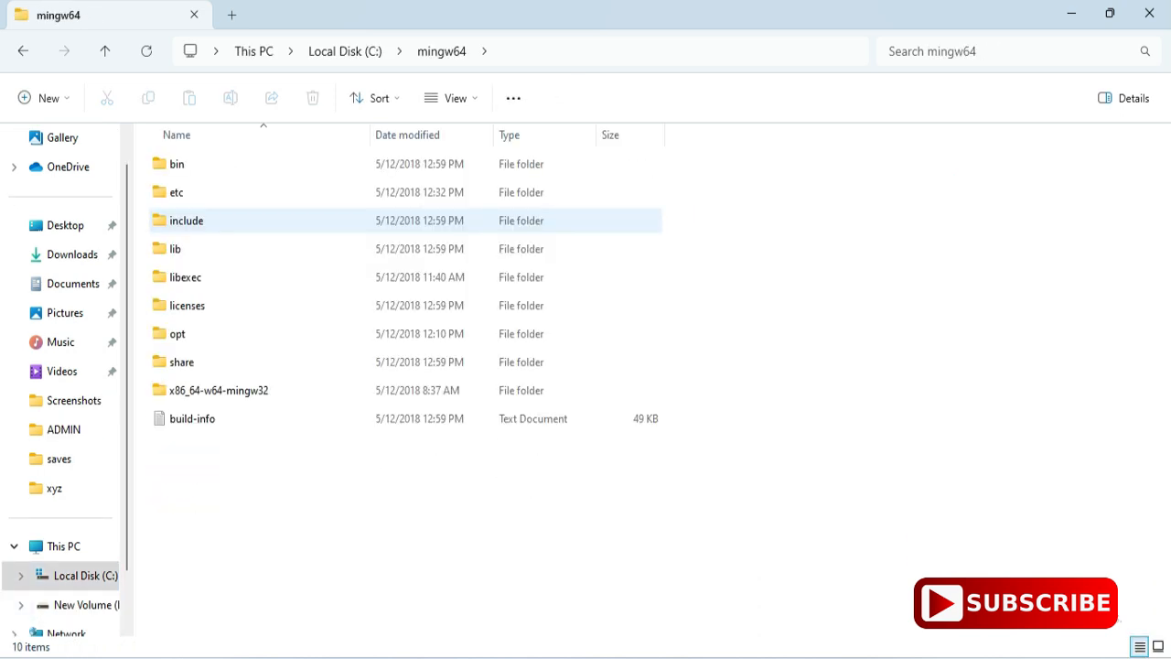
{"action": "double_click", "coordinate": [176, 165]}
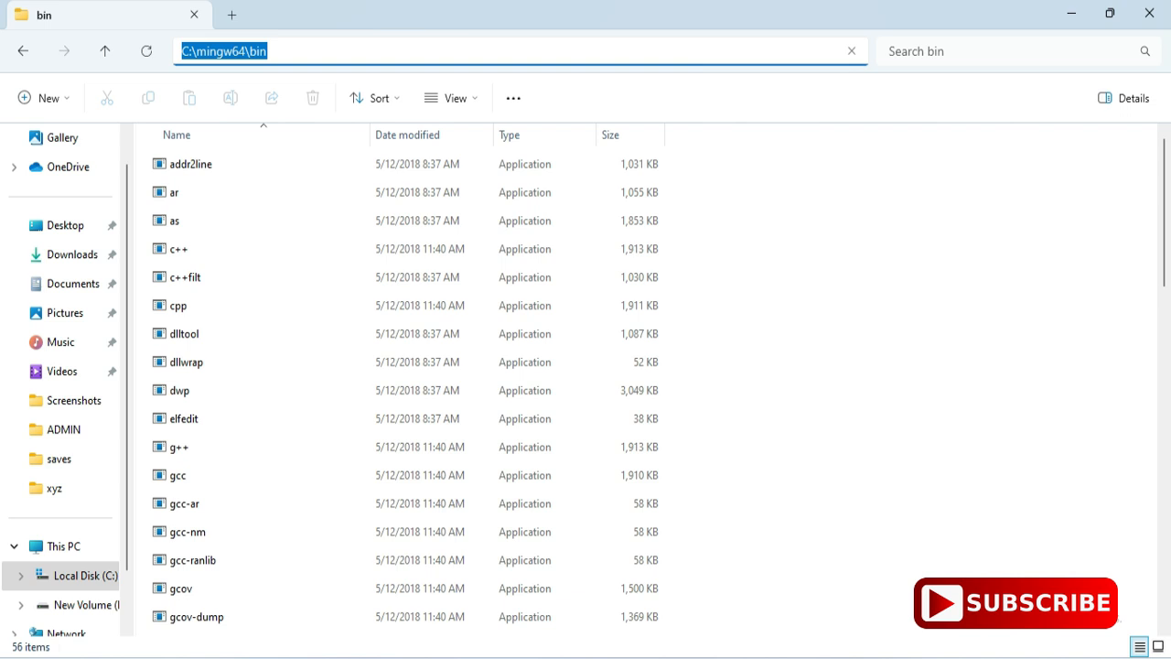
{"action": "right_click", "coordinate": [223, 51]}
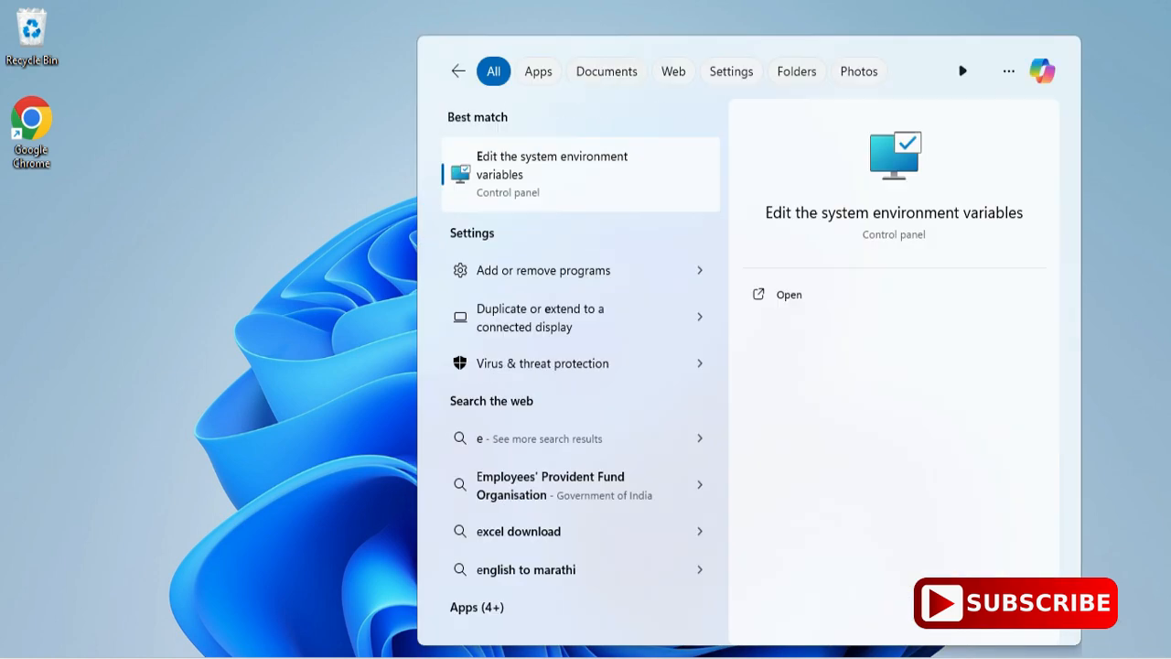
- Search 'env' and bring up the system Environment Variables list
{"action": "type", "text": "nv"}
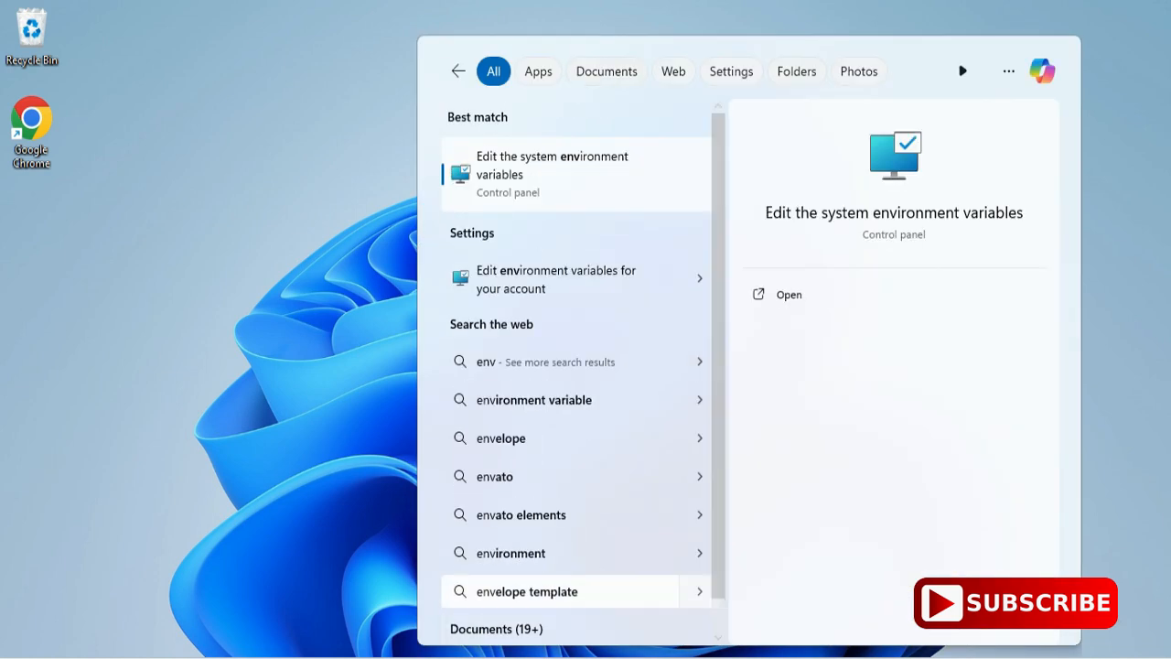
{"action": "left_click", "coordinate": [787, 292]}
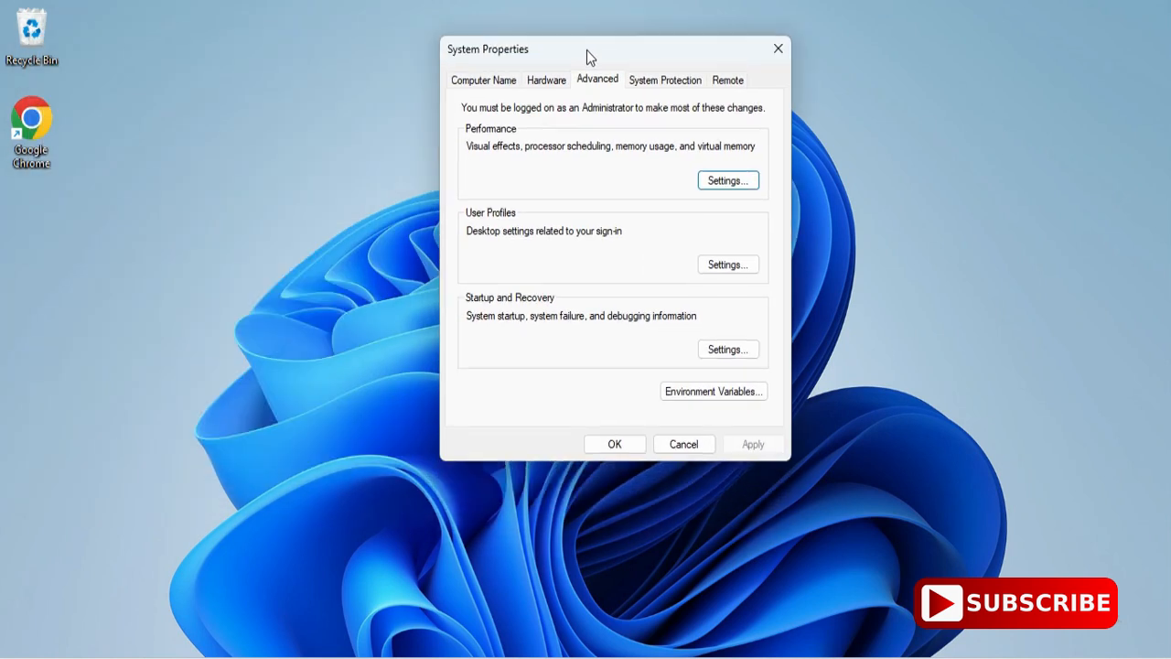
{"action": "left_click", "coordinate": [713, 391]}
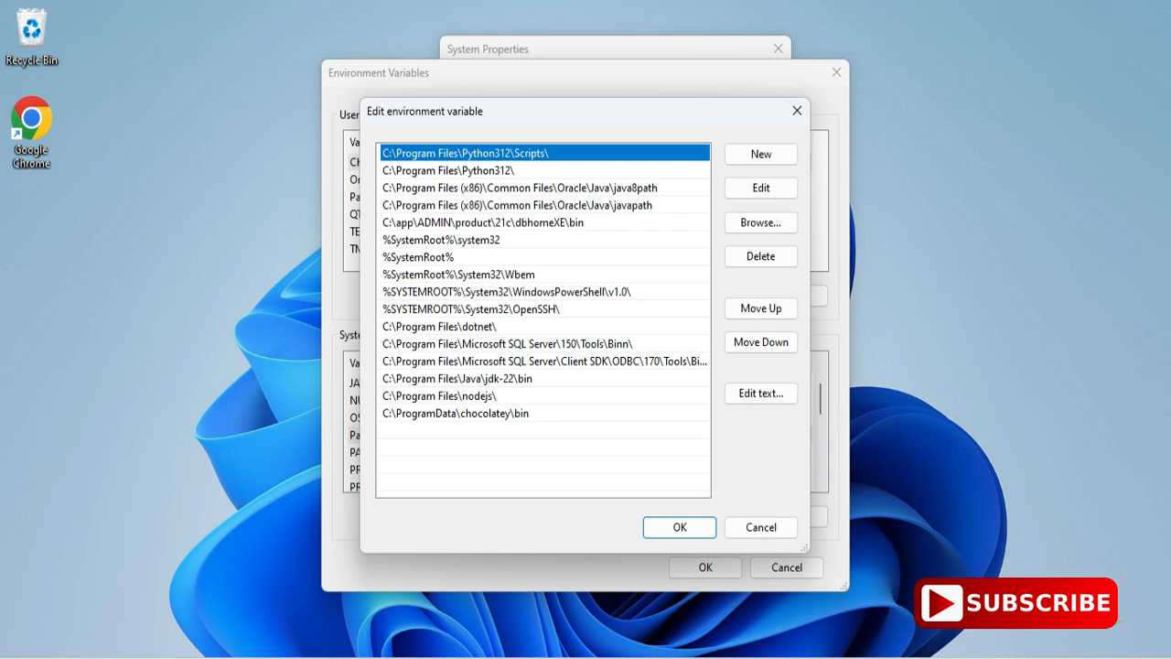
- Add C:\mingw64\bin as a new Path entry and save the changes
{"action": "left_click", "coordinate": [761, 154]}
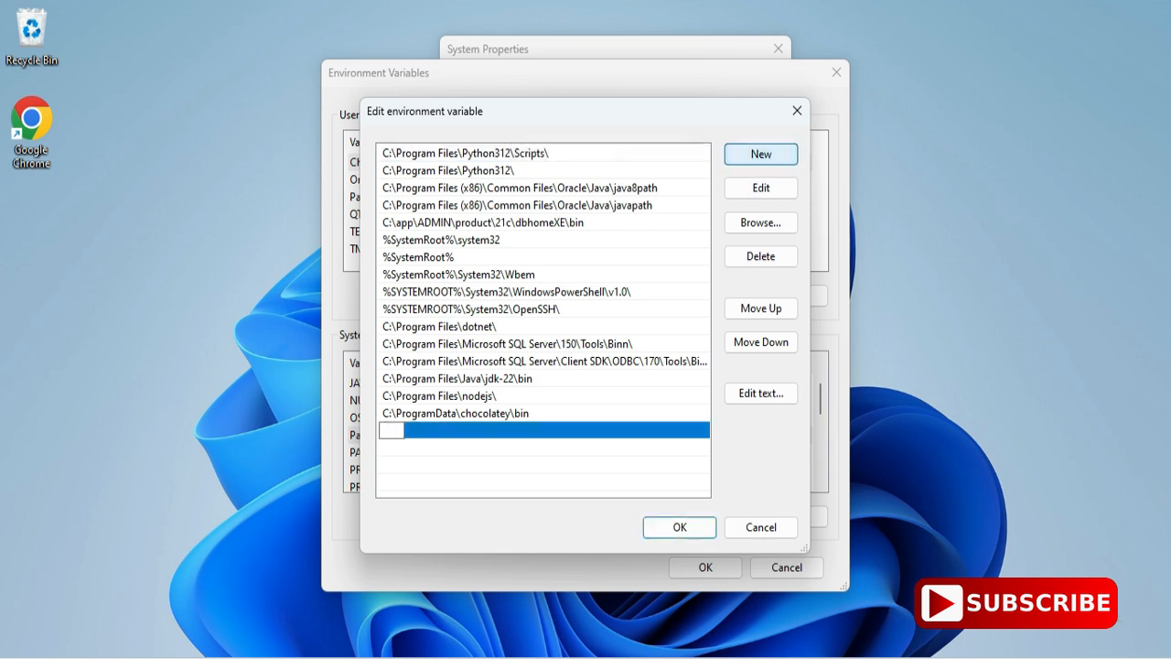
{"action": "type", "text": "C:\\mingw64\\bin"}
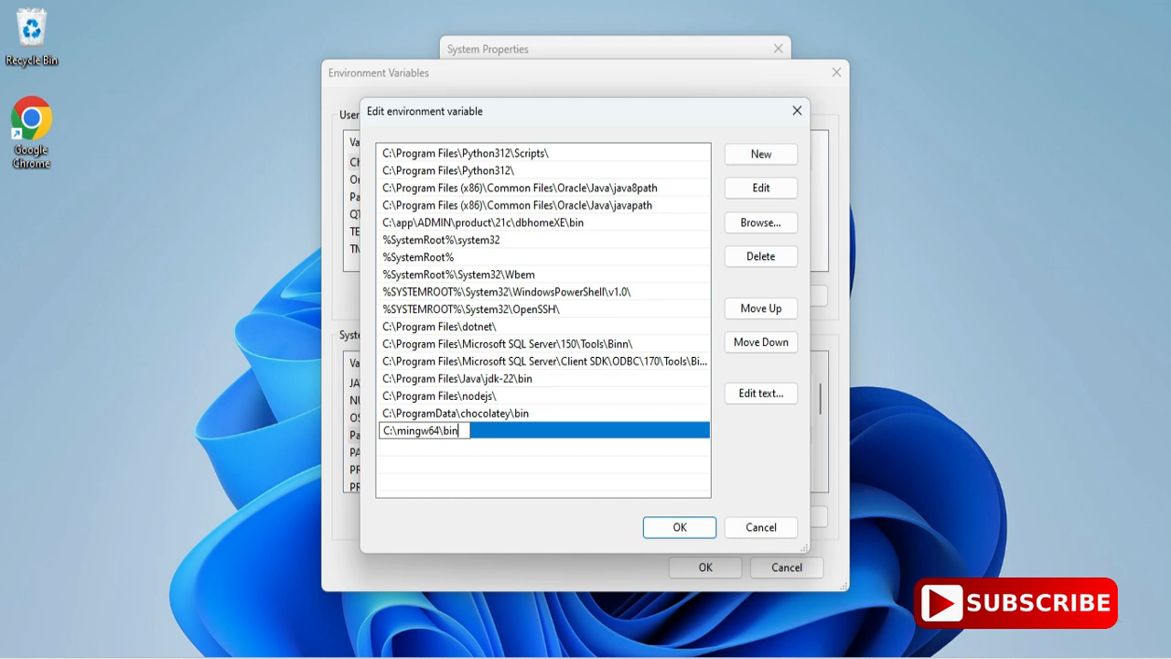
{"action": "left_click", "coordinate": [679, 526]}
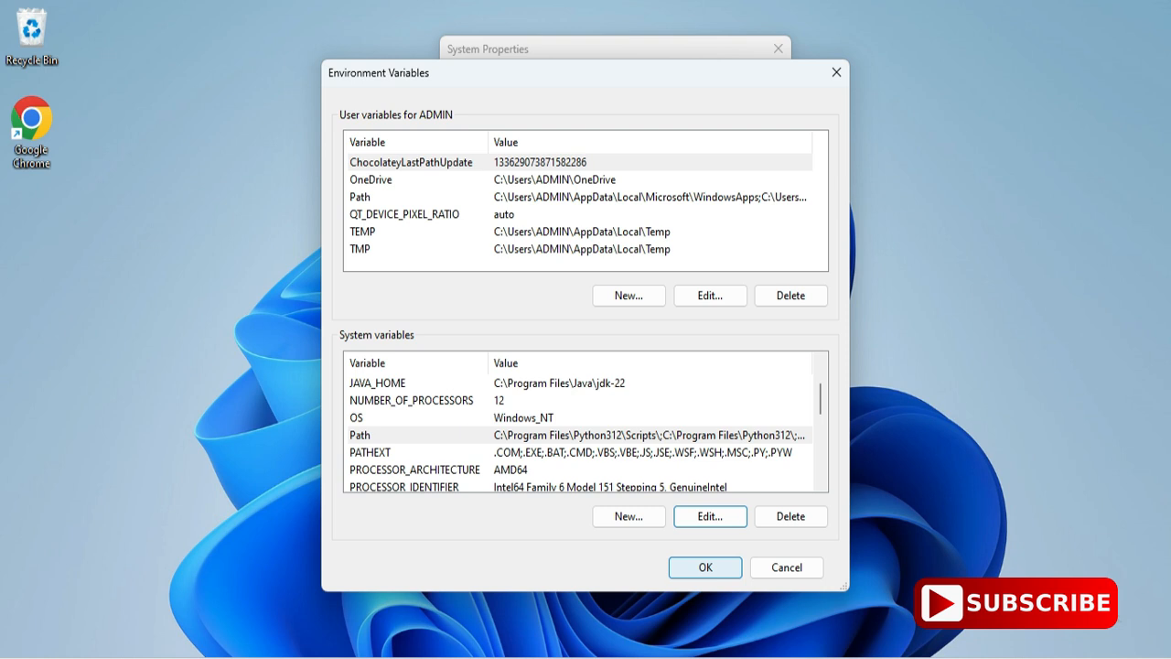
{"action": "left_click", "coordinate": [704, 567]}
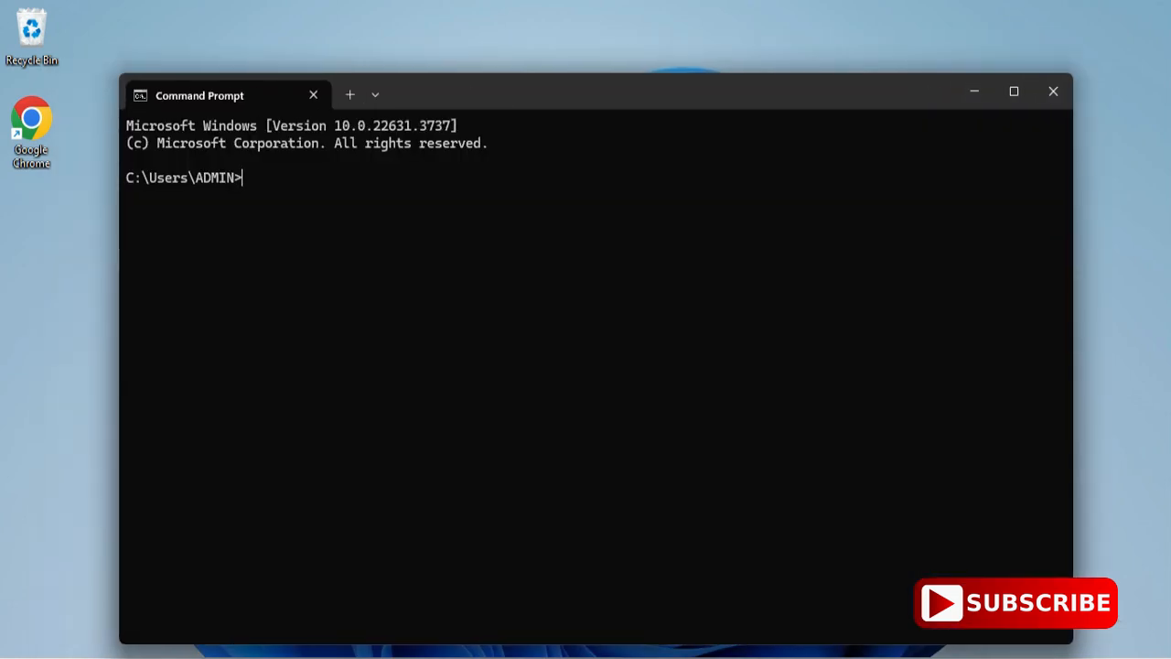
- Run gcc --version to confirm MinGW-W64 8.1.0 is installed
{"action": "type", "text": "g"}
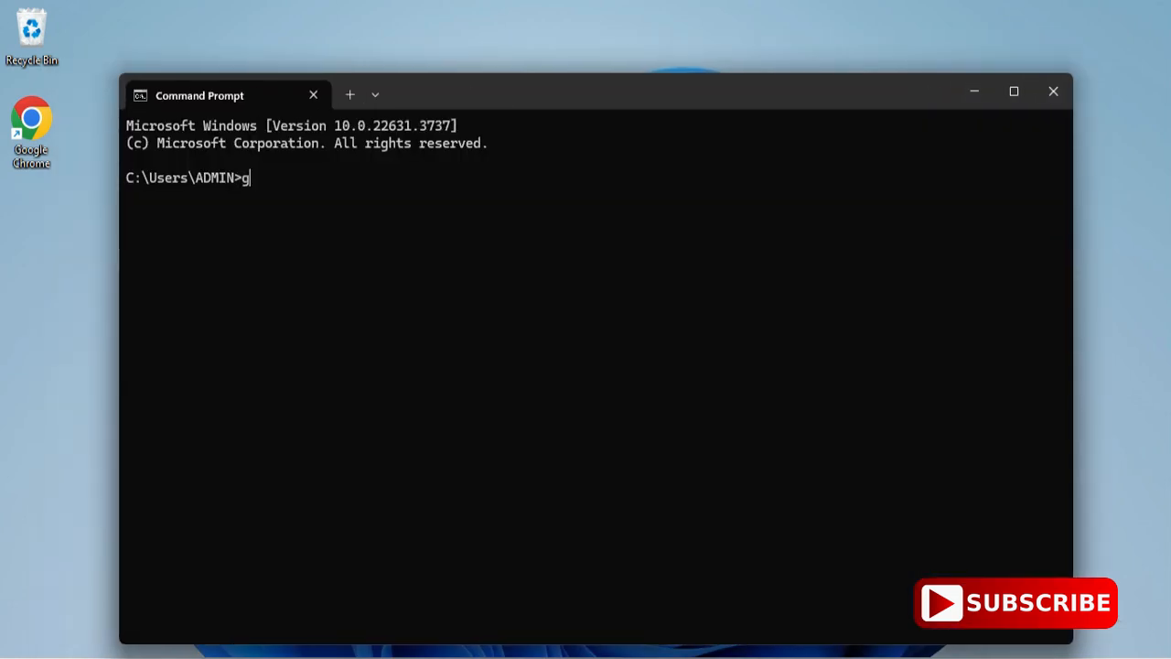
{"action": "type", "text": "cc"}
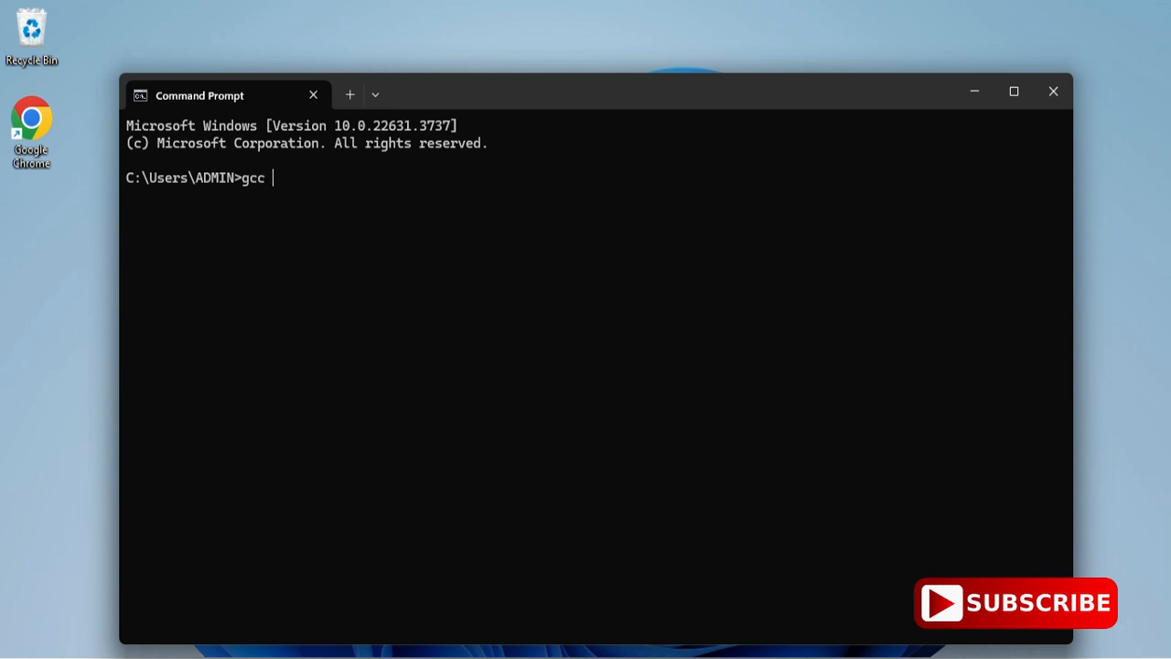
{"action": "type", "text": "--version"}
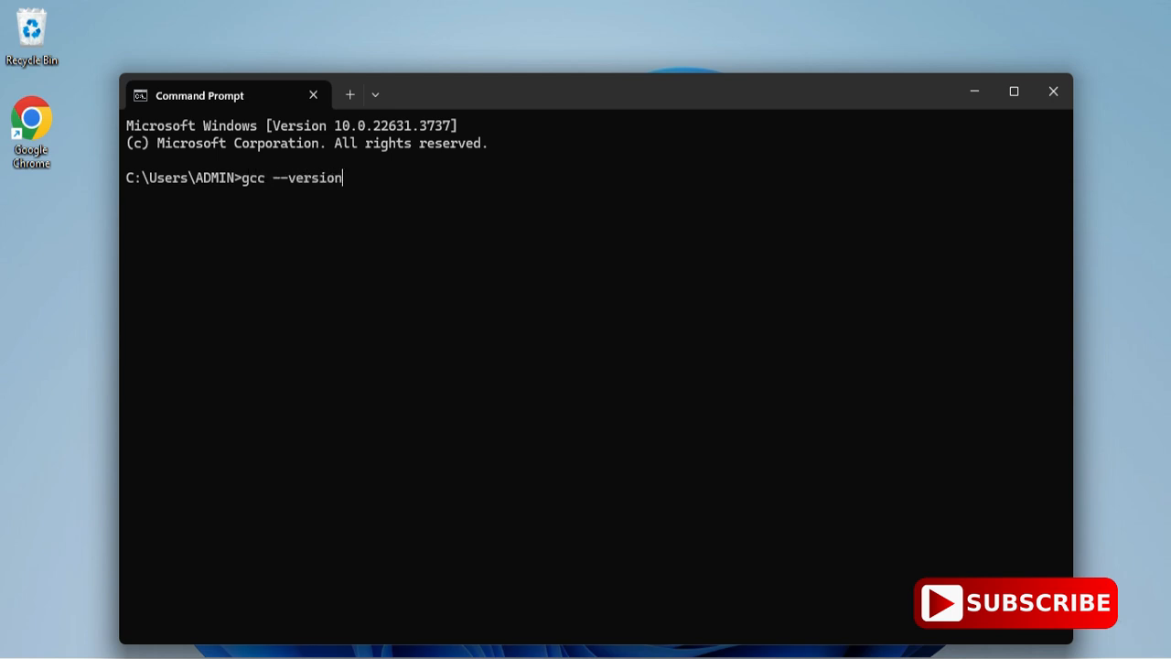
{"action": "key", "text": "Return"}
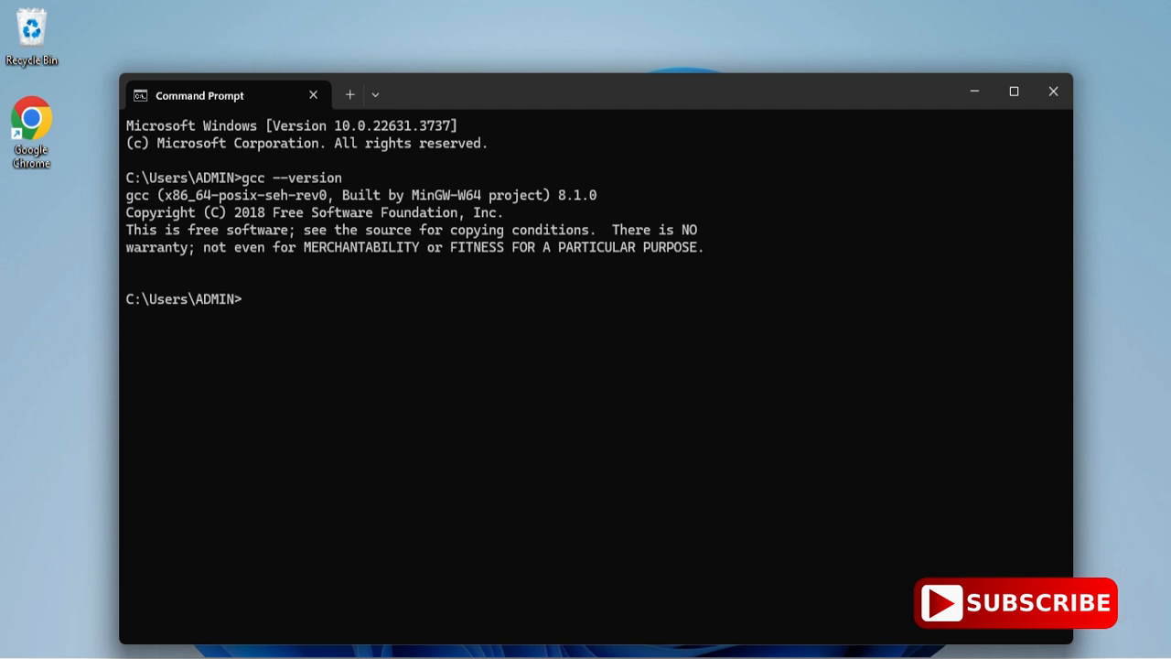
- Run g++ --version to confirm 8.1.0, then close the Command Prompt
{"action": "type", "text": "g"}
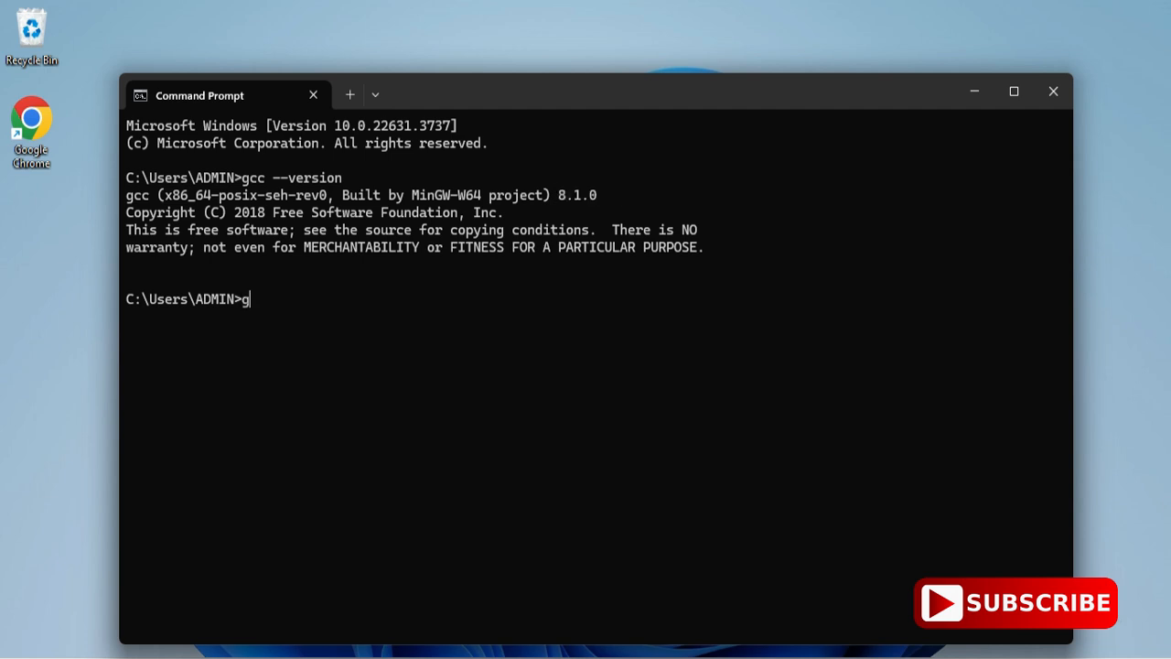
{"action": "type", "text": "++"}
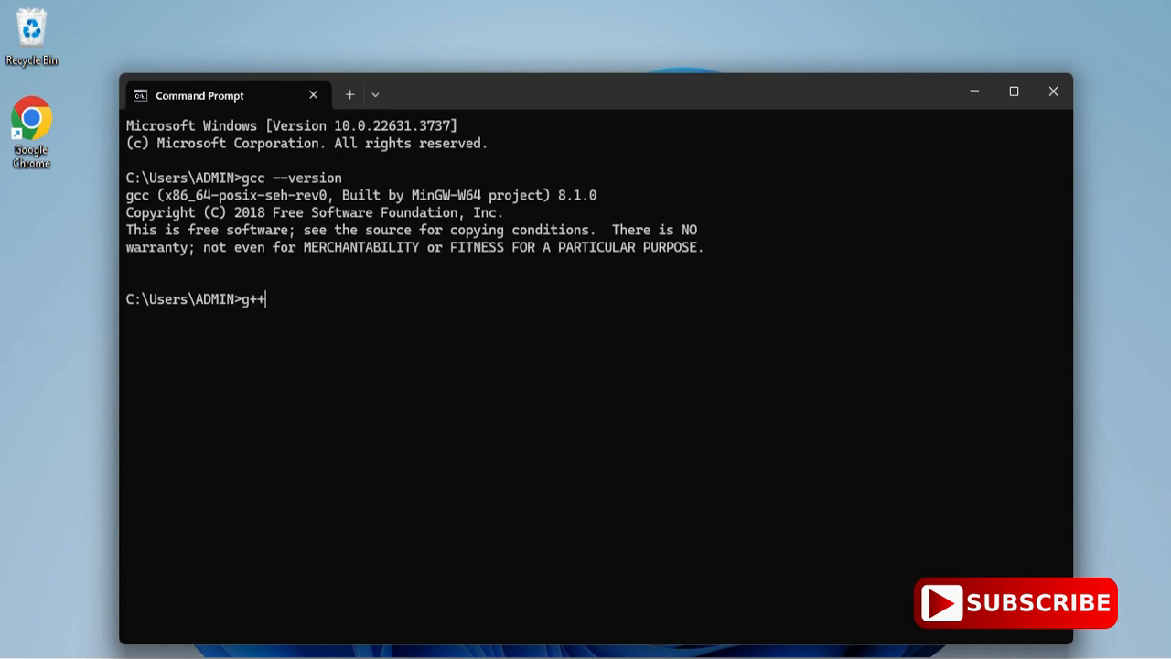
{"action": "type", "text": "--vers"}
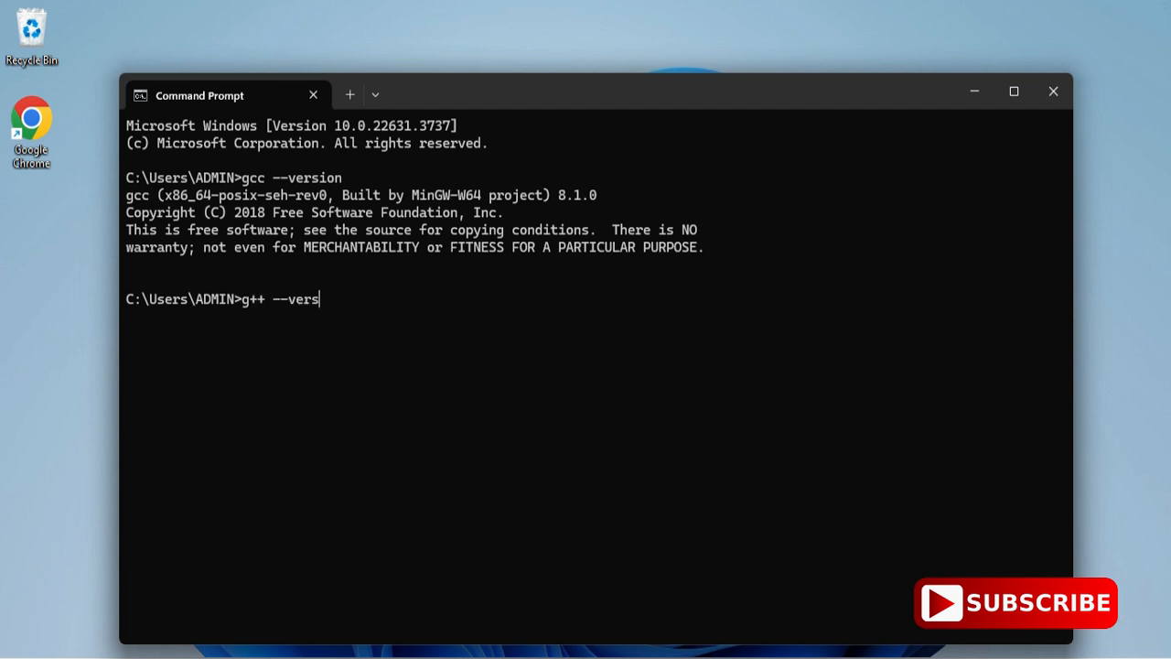
{"action": "key", "text": "Return"}
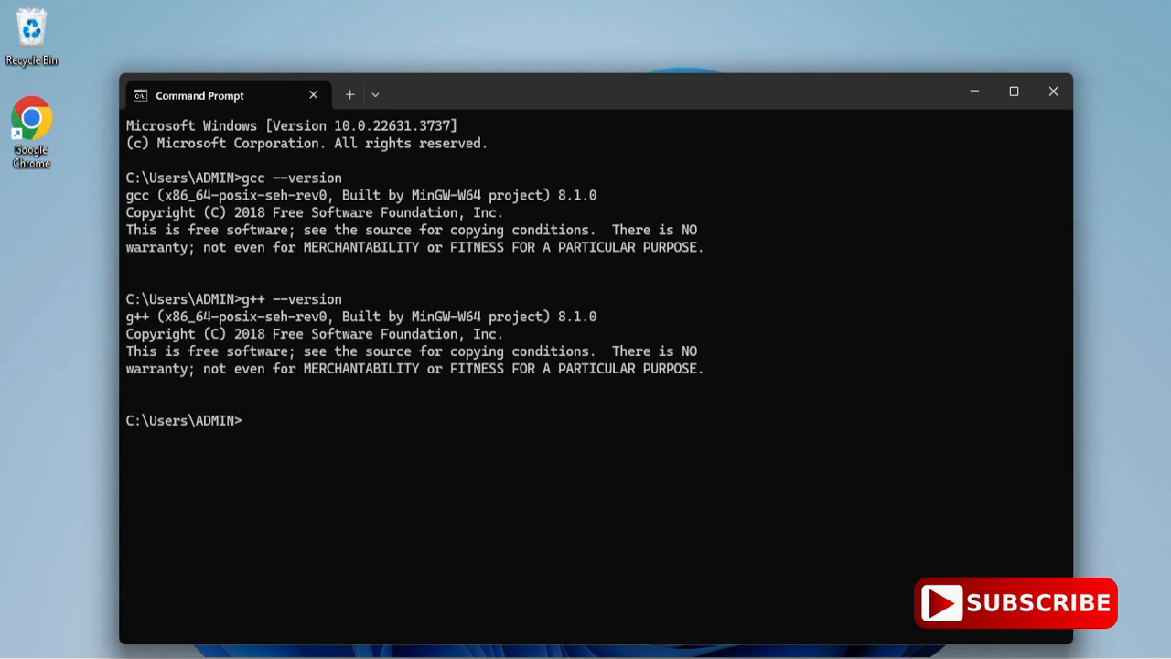
{"action": "left_click", "coordinate": [1053, 92]}
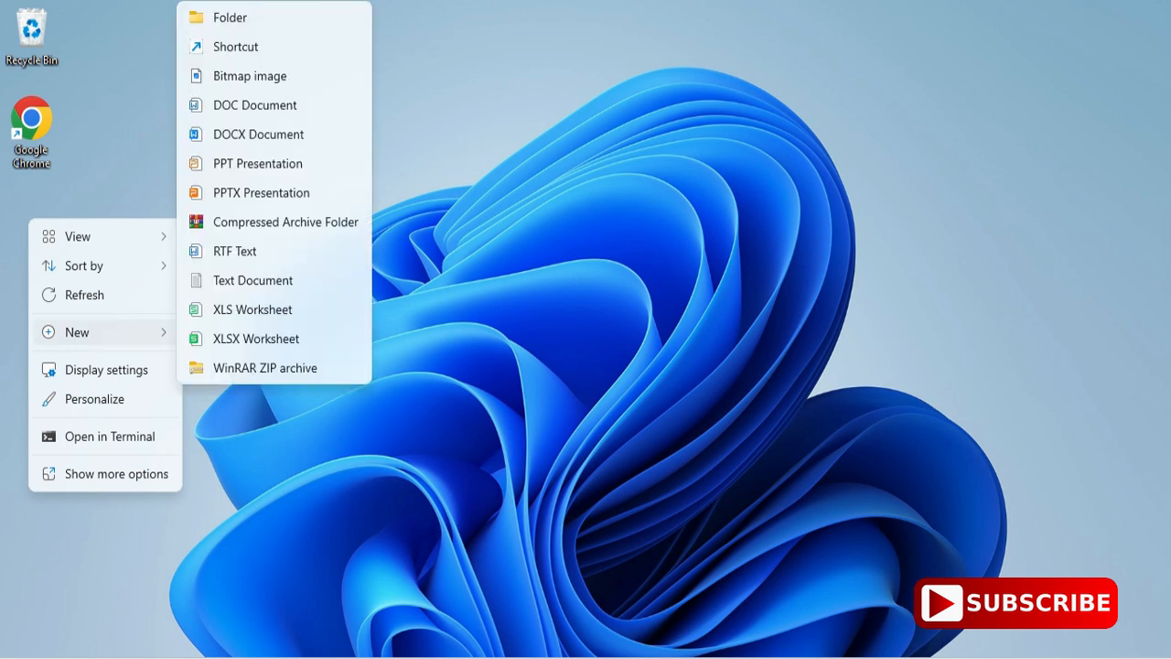
- Name the new desktop folder cscorner and open it
{"action": "left_click", "coordinate": [231, 16]}
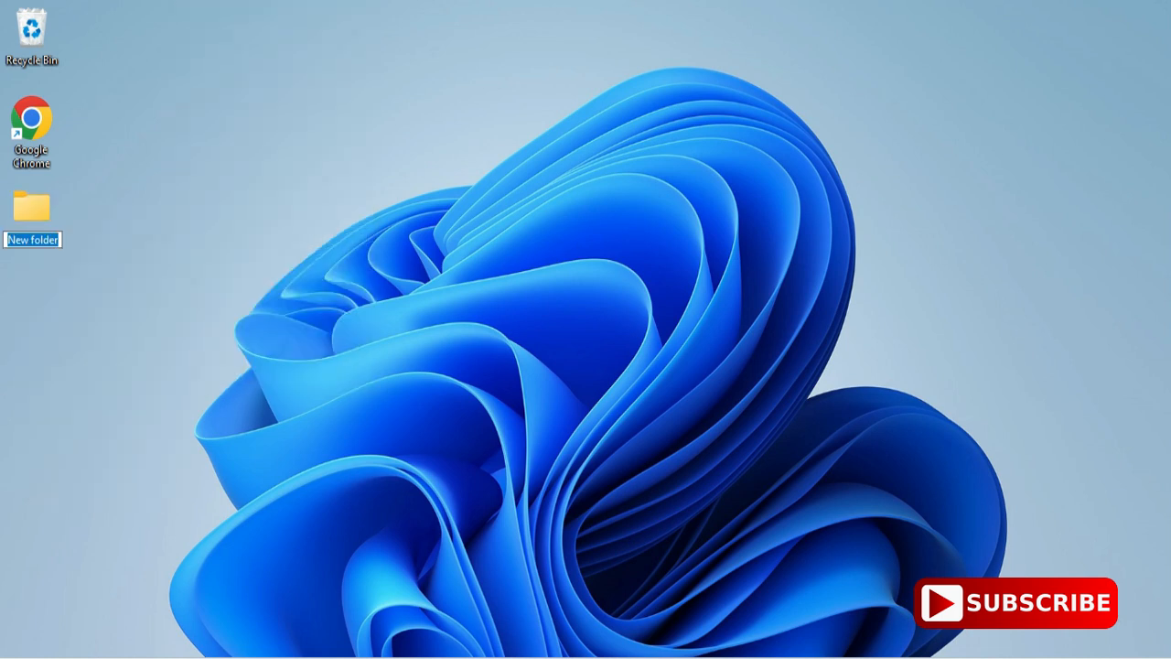
{"action": "type", "text": "cscorner"}
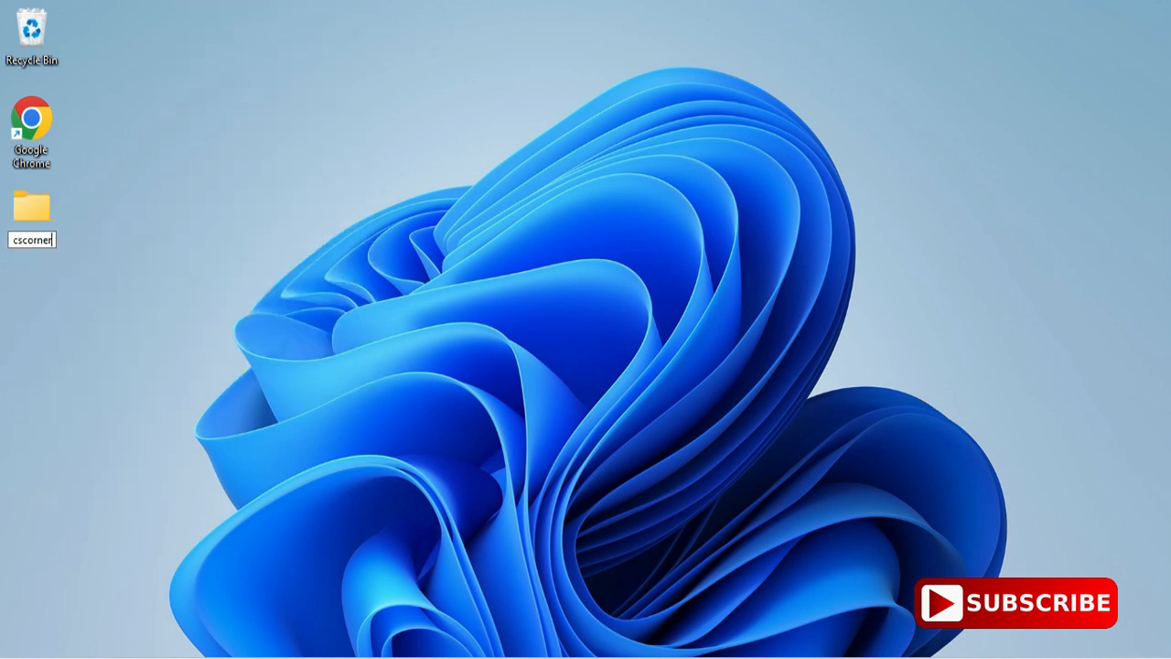
{"action": "double_click", "coordinate": [31, 205]}
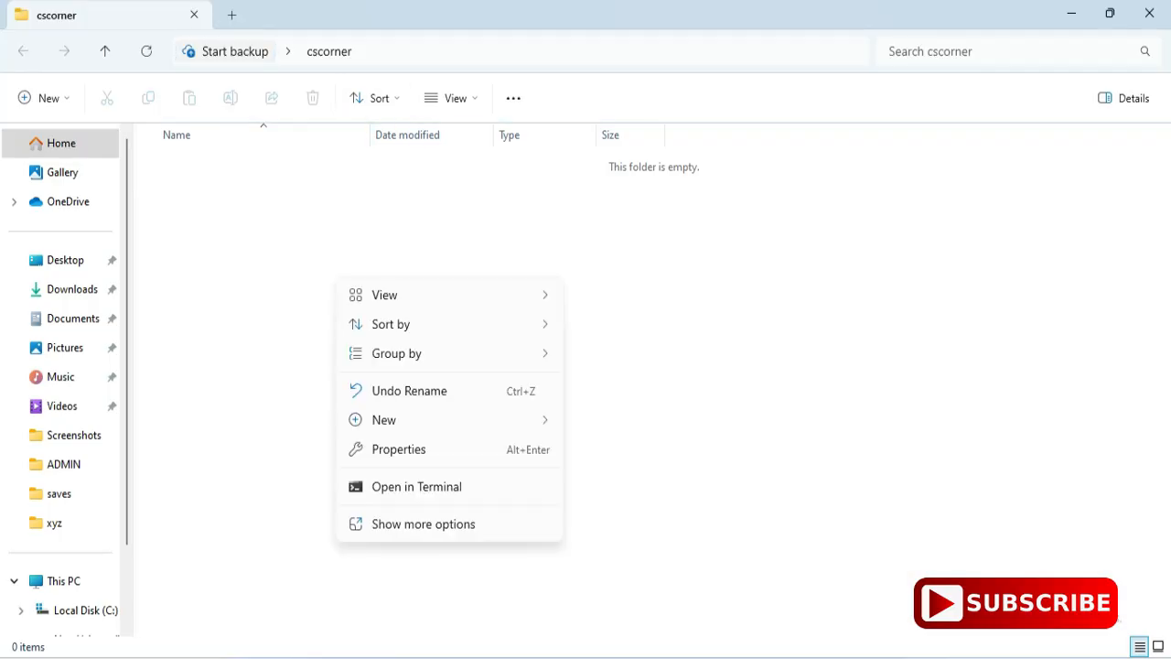
- Create a new text document renamed to cdemo.c, accepting the extension change
{"action": "left_click", "coordinate": [384, 419]}
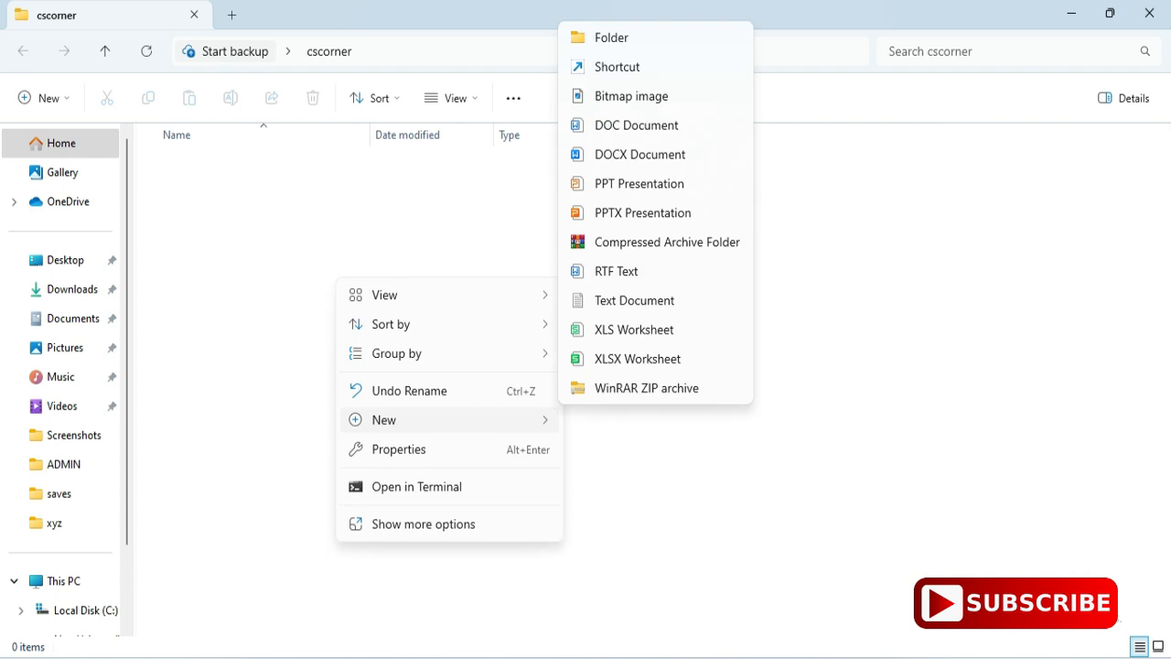
{"action": "left_click", "coordinate": [633, 300]}
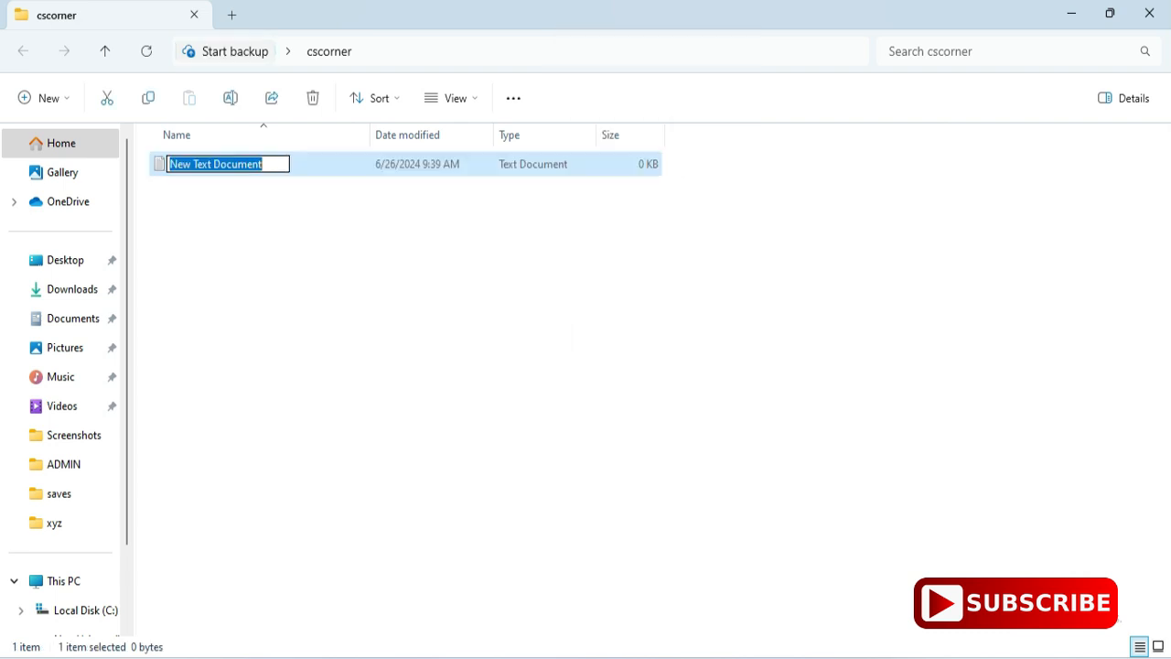
{"action": "type", "text": "cdemo.c"}
{"action": "key", "text": "Return"}
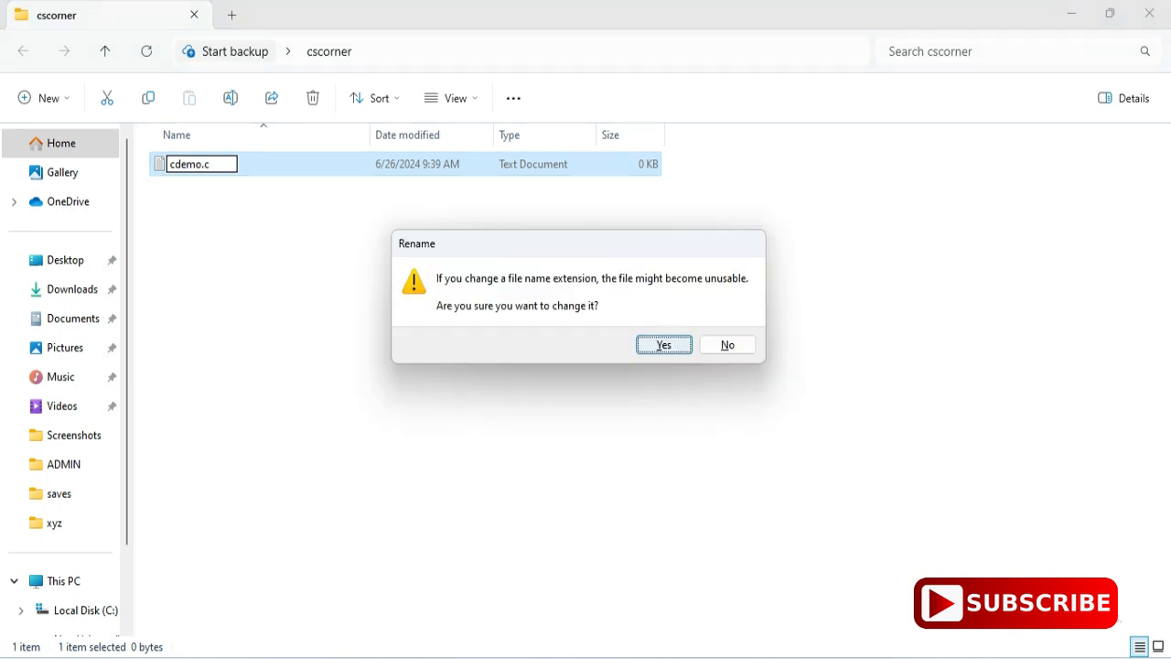
{"action": "left_click", "coordinate": [662, 344]}
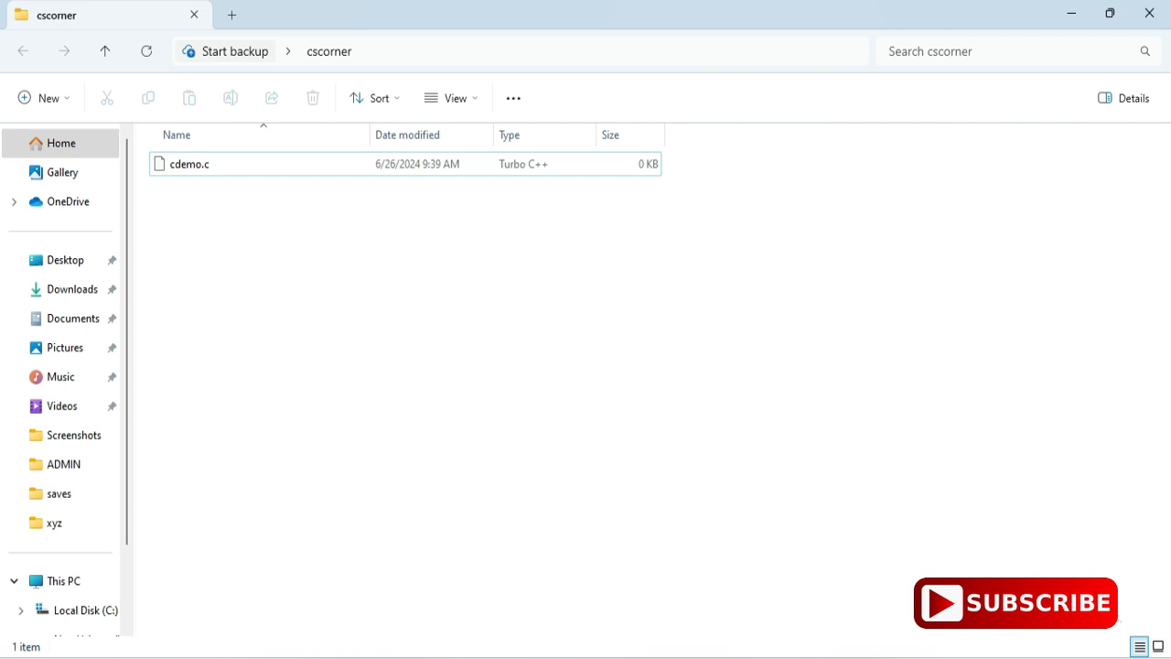
- Open cdemo.c in Notepad and maximize the editor window
{"action": "left_click", "coordinate": [190, 165]}
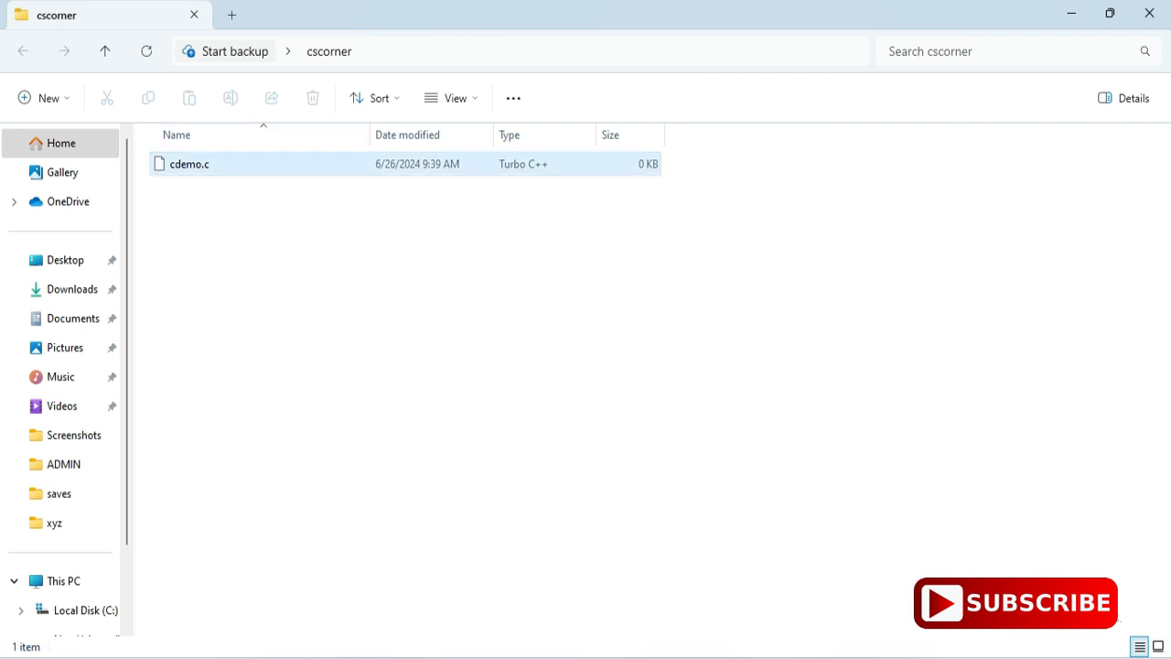
{"action": "right_click", "coordinate": [190, 165]}
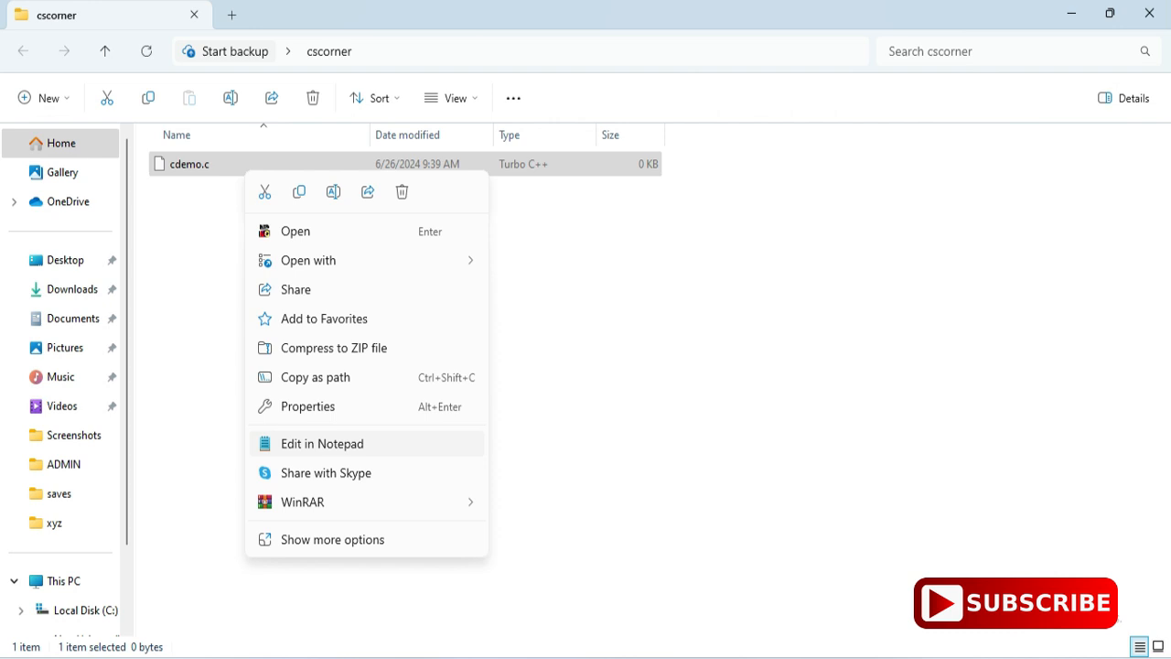
{"action": "left_click", "coordinate": [322, 443]}
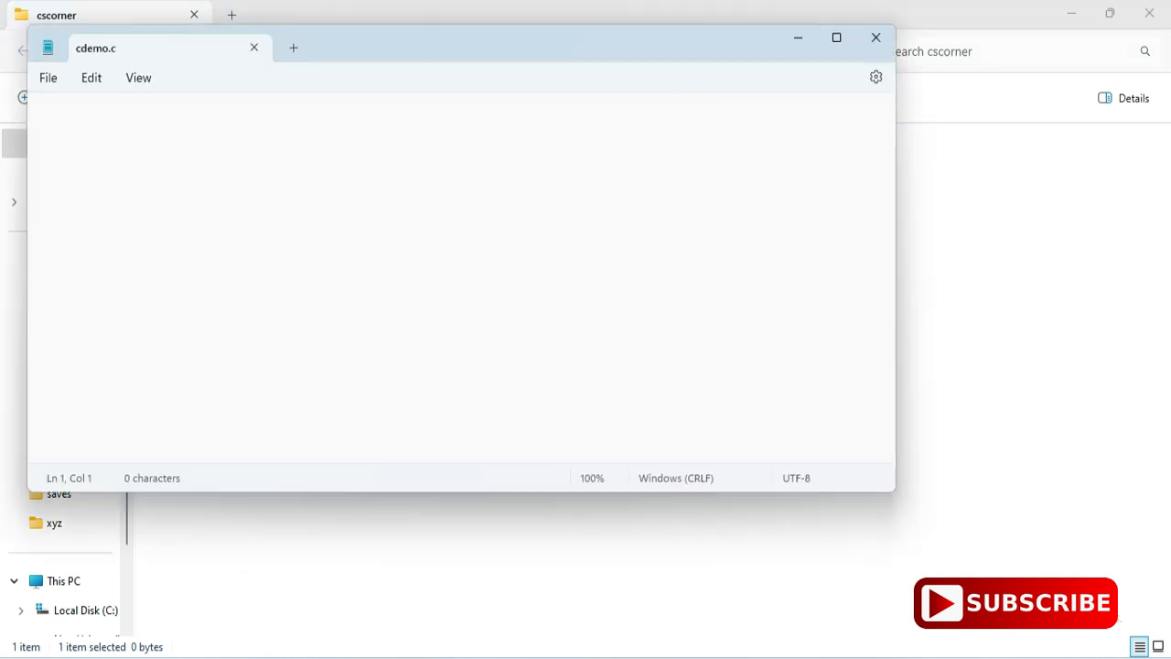
{"action": "left_click", "coordinate": [835, 37]}
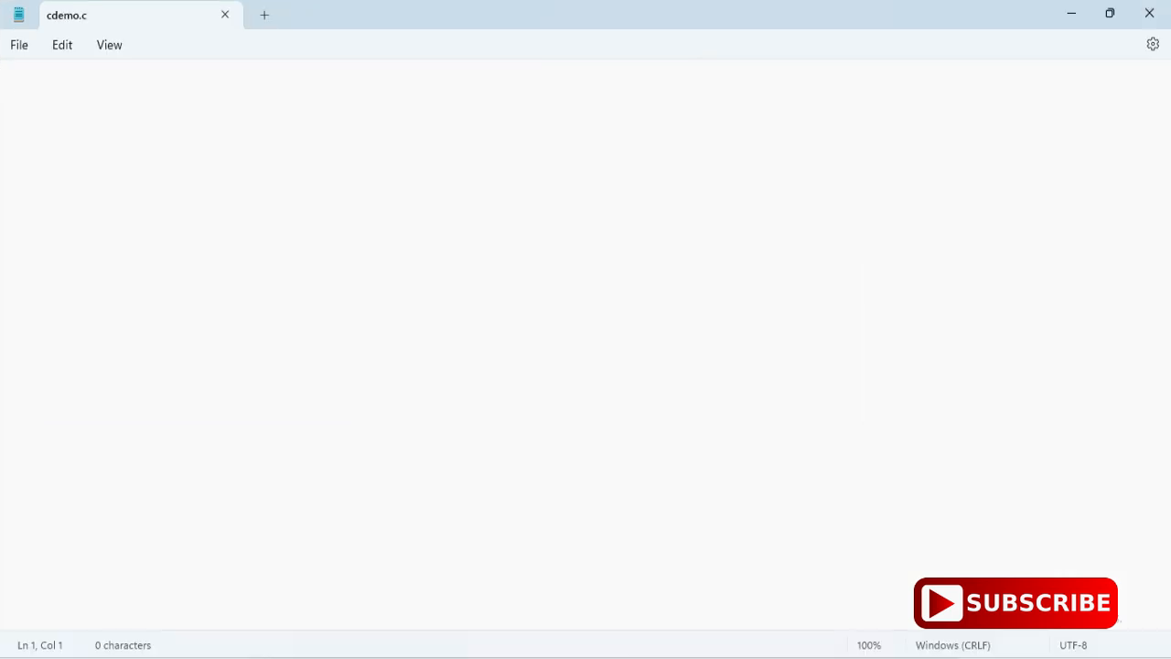
- Write the #include<stdio.h> main program printing "Thanks for watching!!!" and save cdemo.c
{"action": "type", "text": "#include<stdio"}
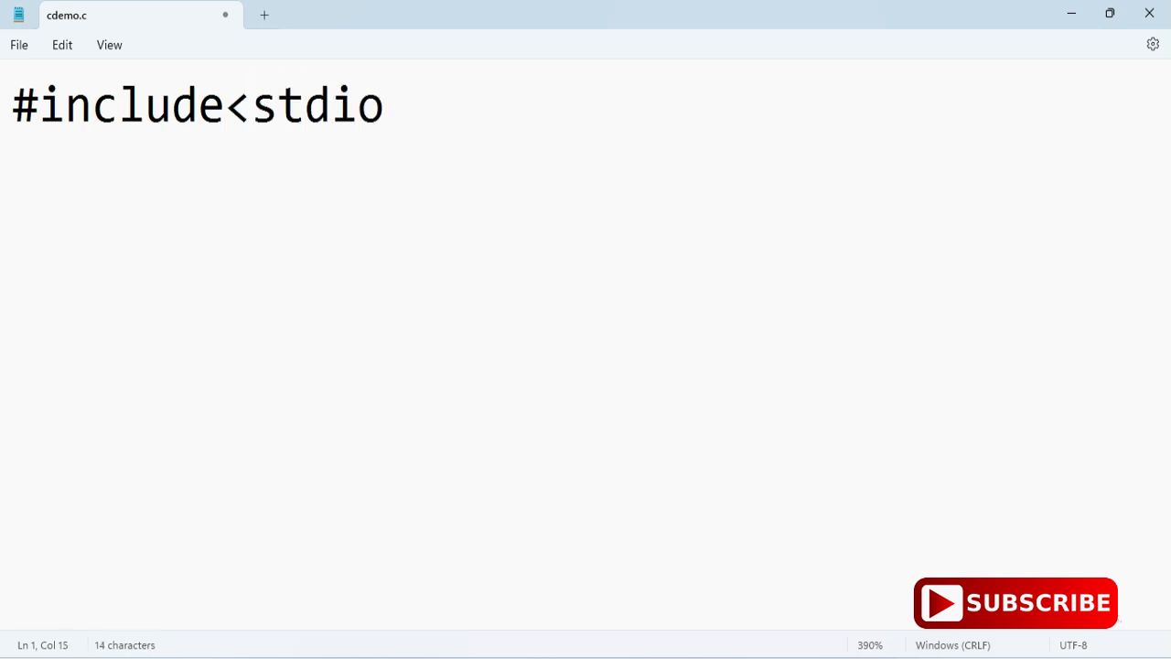
{"action": "type", "text": ".h>"}
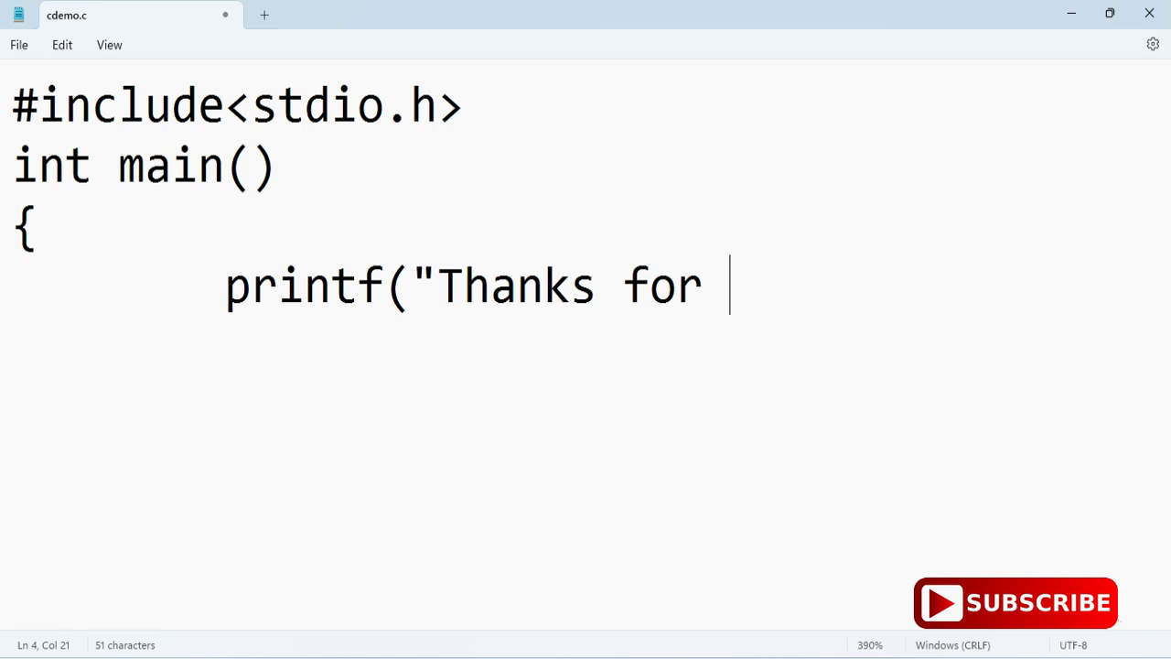
{"action": "type", "text": "watching!!!\");"}
{"action": "type", "text": "return 0;"}
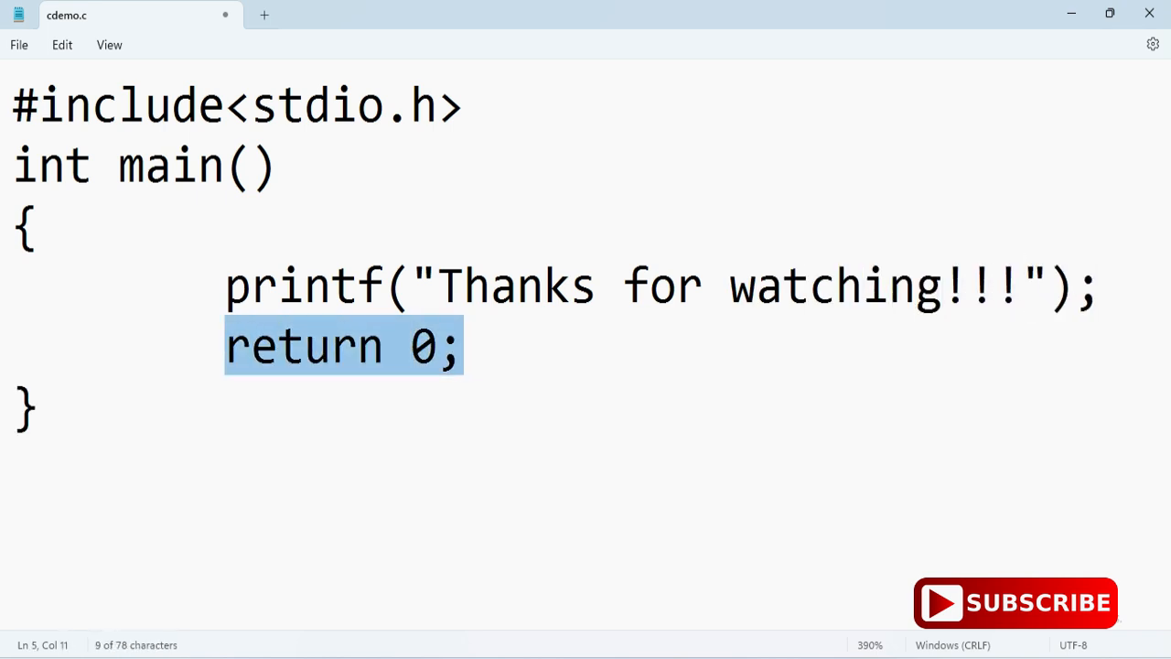
{"action": "left_click", "coordinate": [461, 344]}
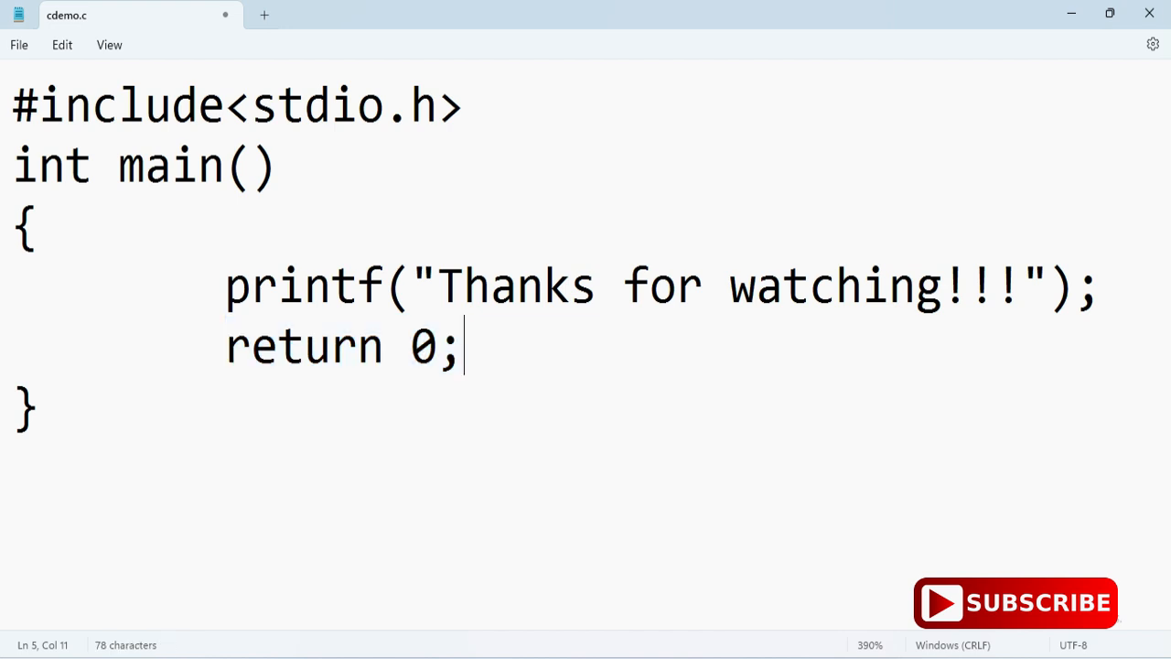
{"action": "left_click", "coordinate": [18, 44]}
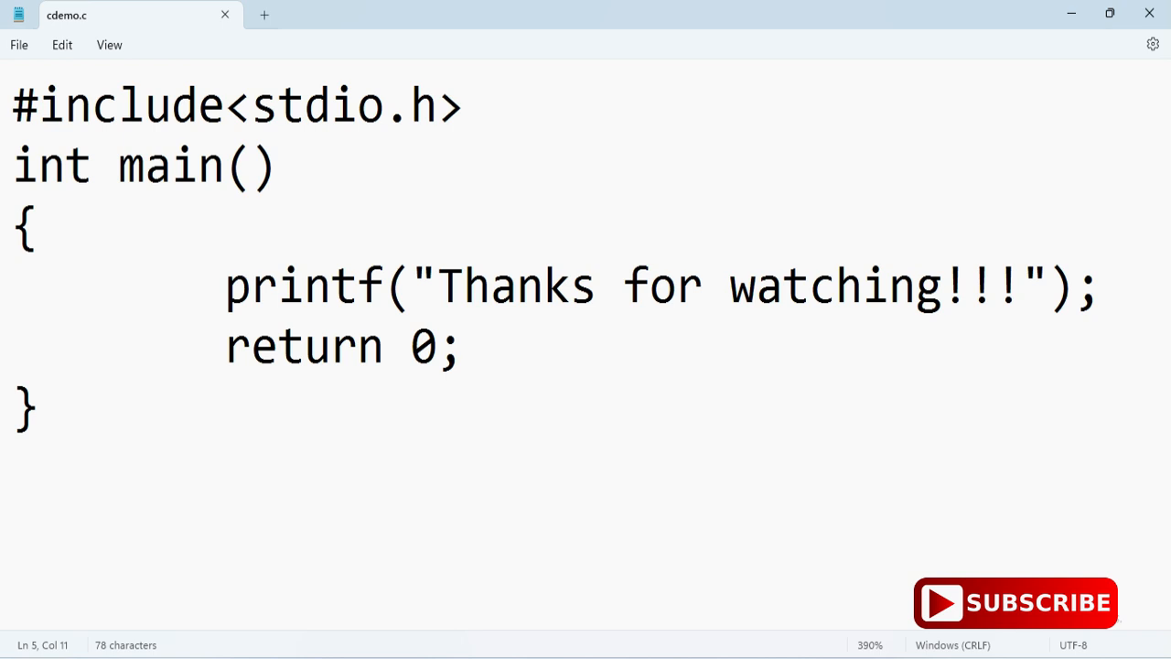
{"action": "left_click", "coordinate": [465, 344]}
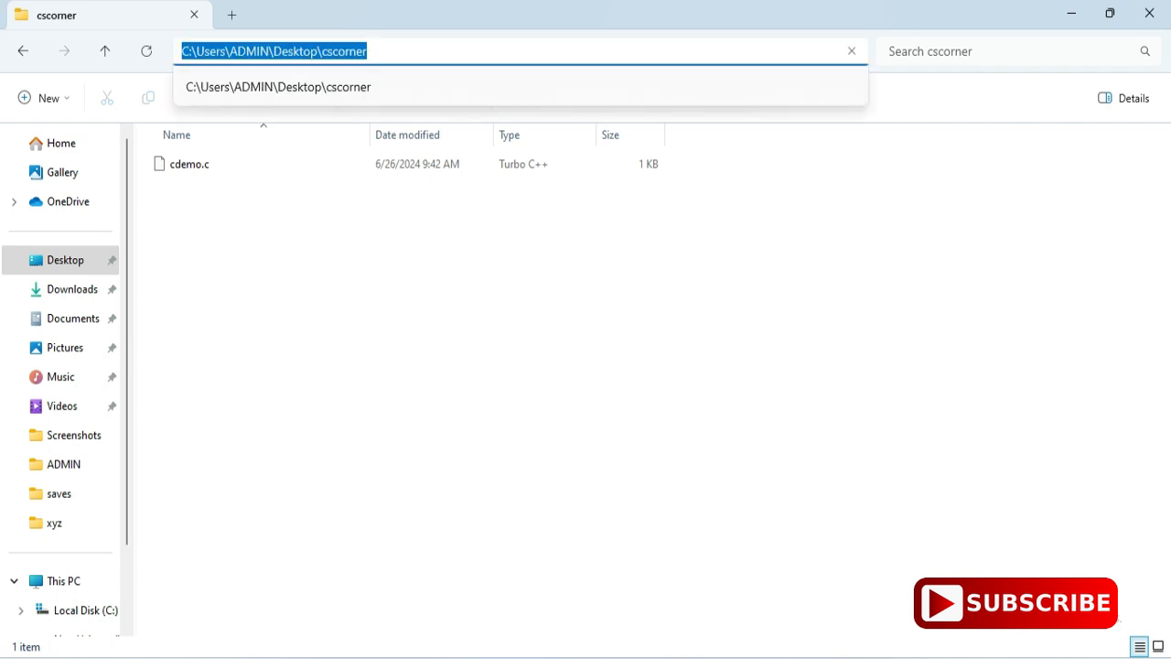
- Launch cmd from the address bar to get a prompt in the cscorner folder
{"action": "type", "text": "cm"}
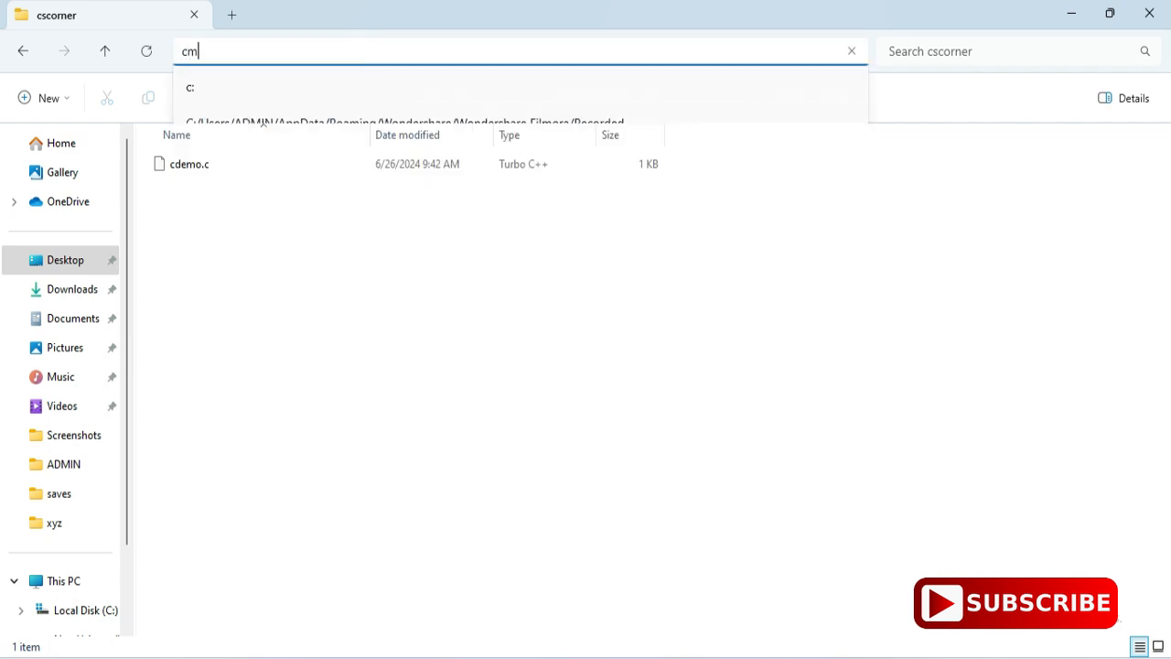
{"action": "key", "text": "Return"}
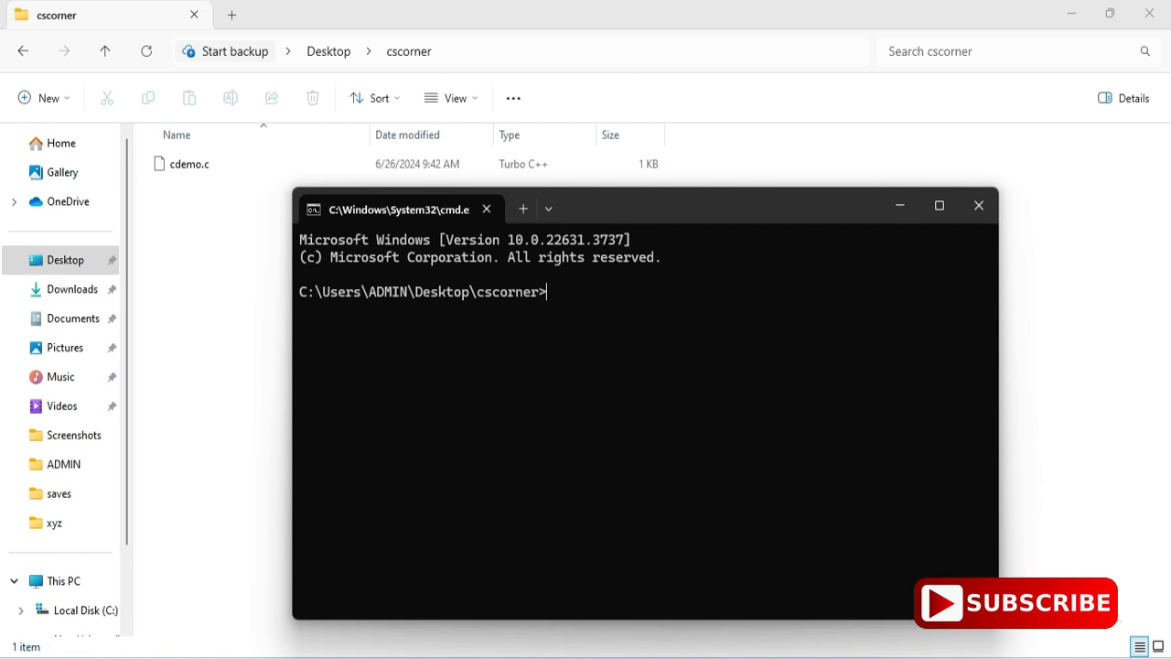
- Compile with 'gcc cdemo.c' to produce a.exe, then close Command Prompt
{"action": "type", "text": "gcc"}
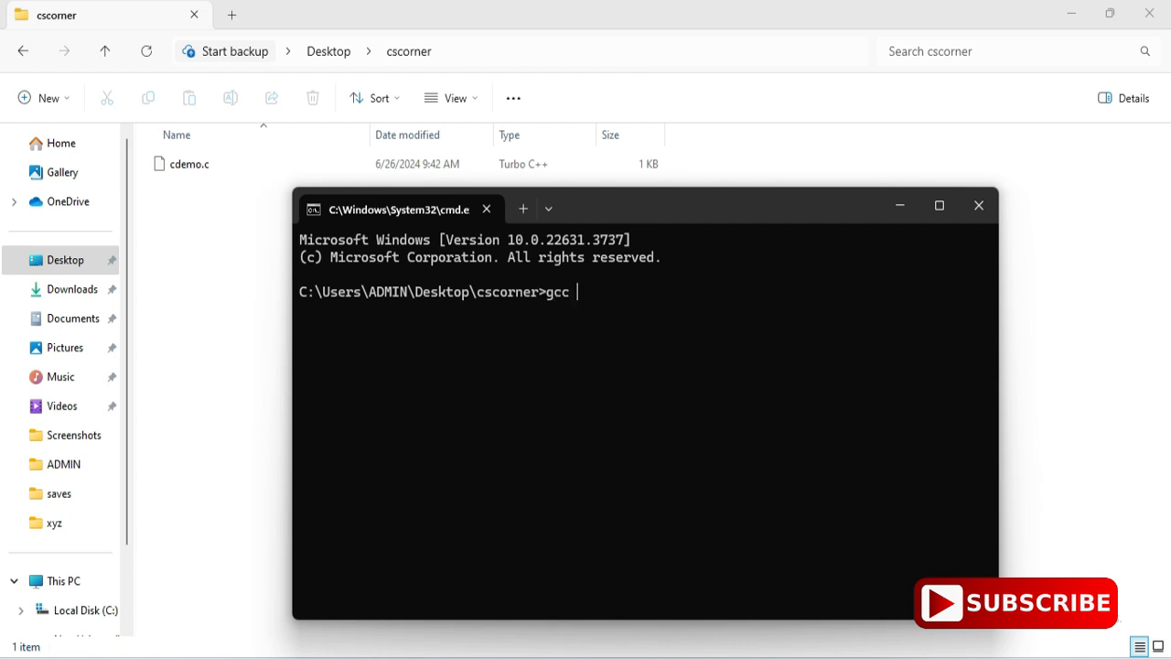
{"action": "type", "text": "cdemo"}
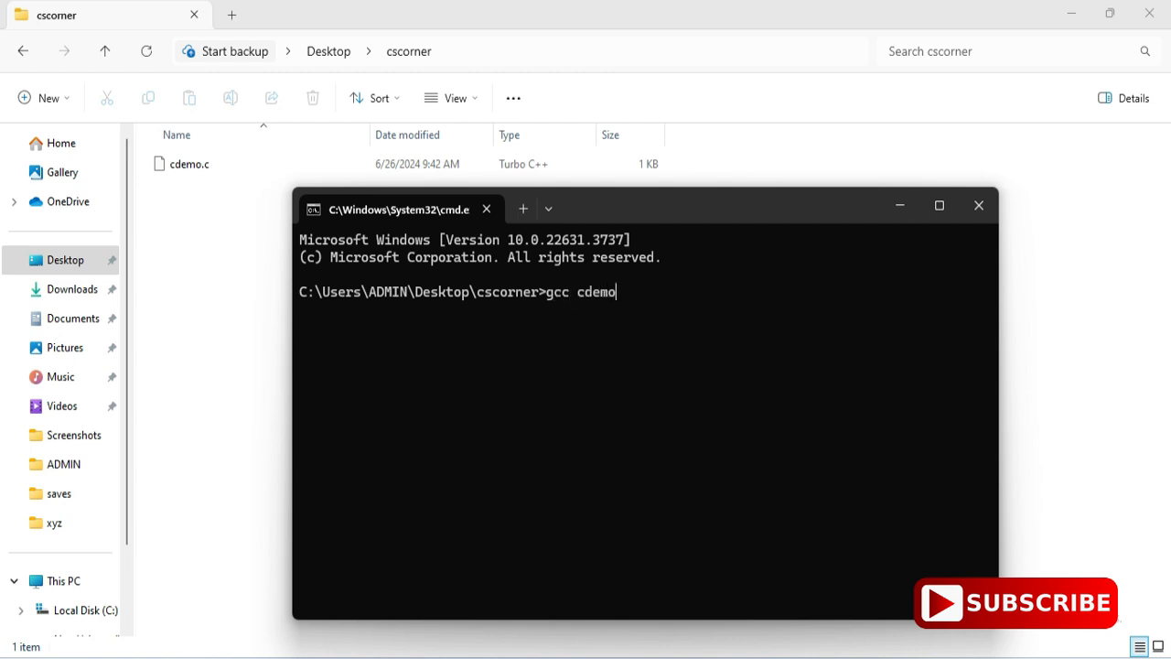
{"action": "type", "text": ".c"}
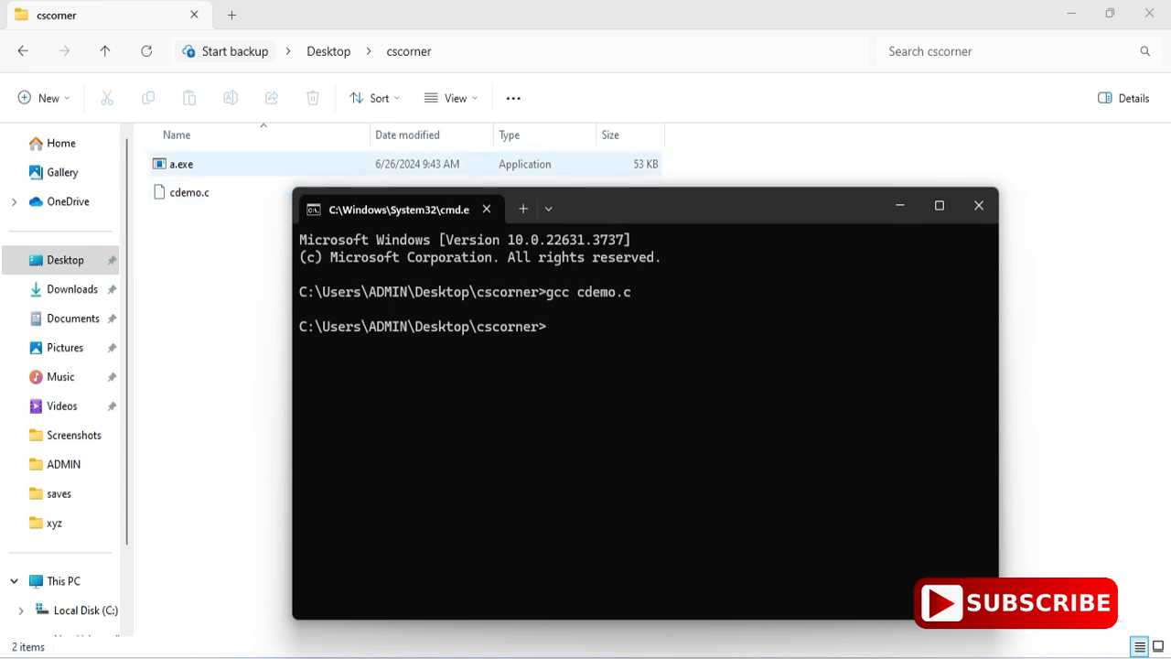
{"action": "left_click", "coordinate": [977, 205]}
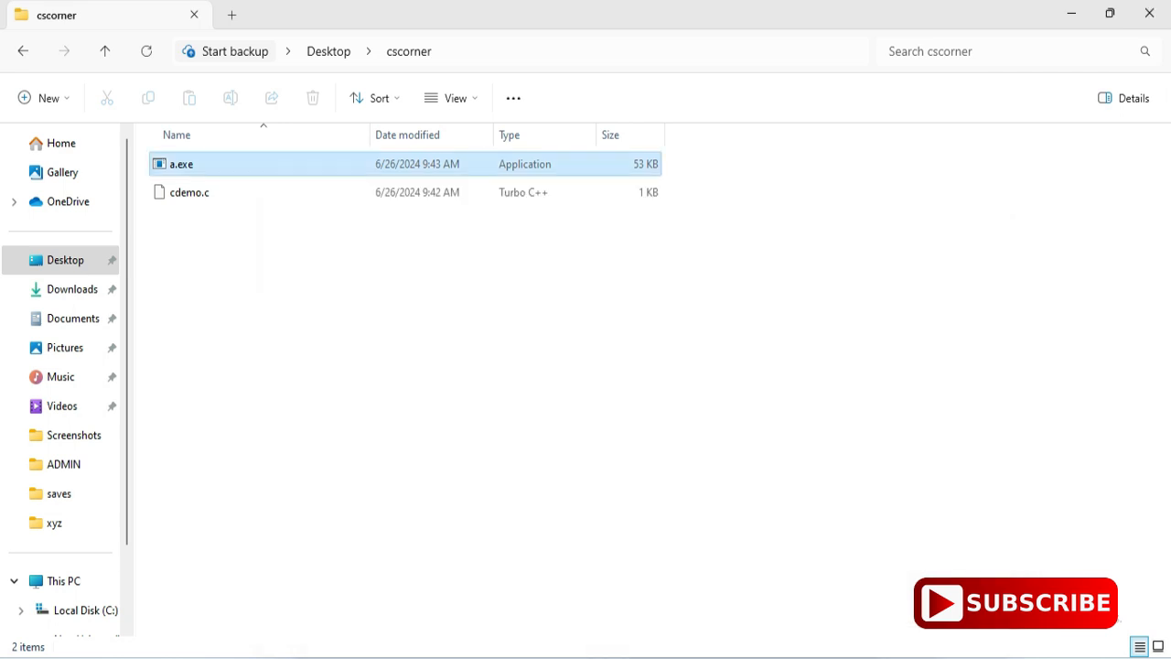
- Select the compiled a.exe in the cscorner folder and return to cdemo.c in Notepad
{"action": "left_click", "coordinate": [182, 164]}
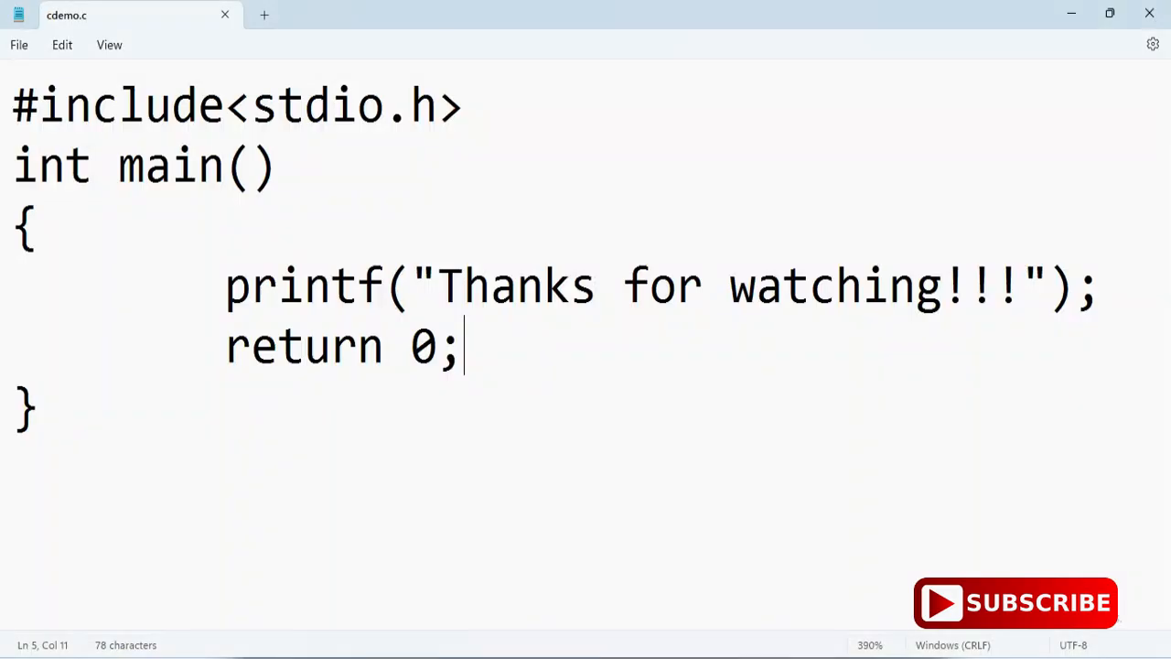
- Zoom out the Notepad text and switch to Chrome showing the CS CORNER Videos page
{"action": "key", "text": "ctrl+minus"}
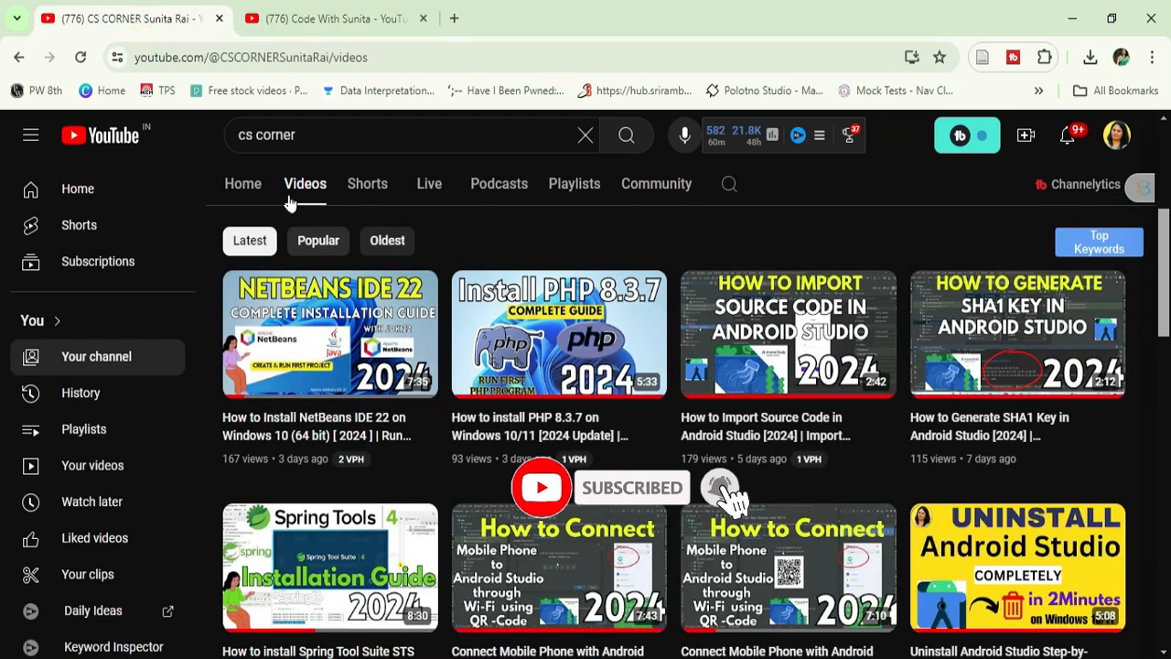
- Switch to the CS CORNER Sunita Rai channel tab and browse its Playlists page
{"action": "left_click", "coordinate": [337, 18]}
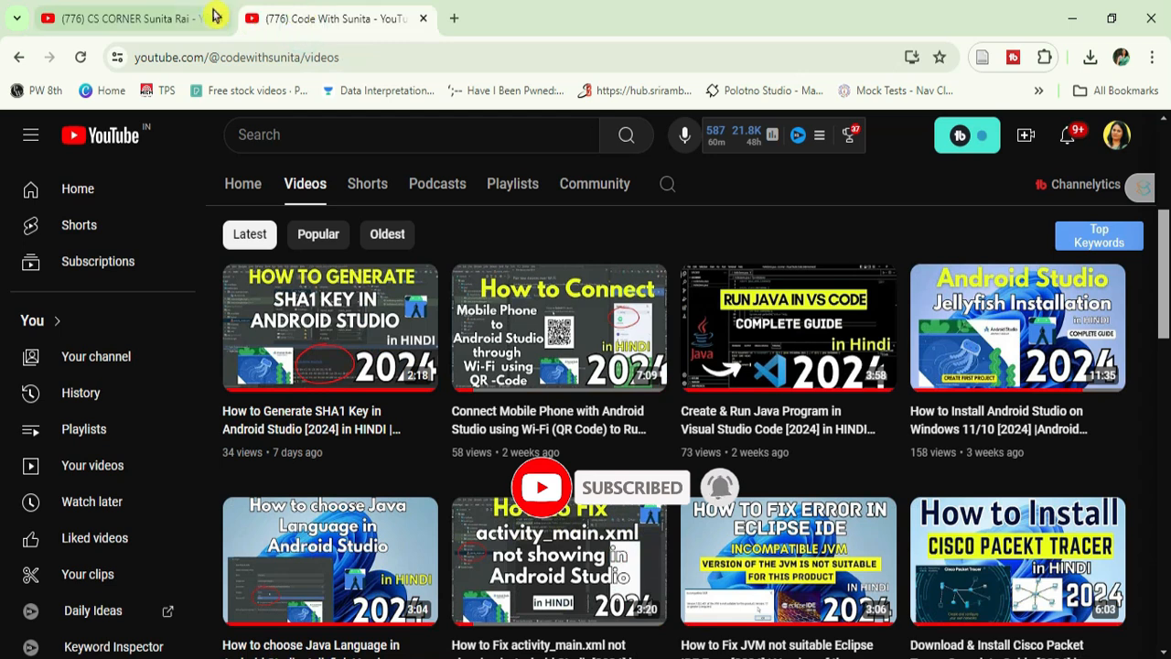
{"action": "mouse_move", "coordinate": [128, 18]}
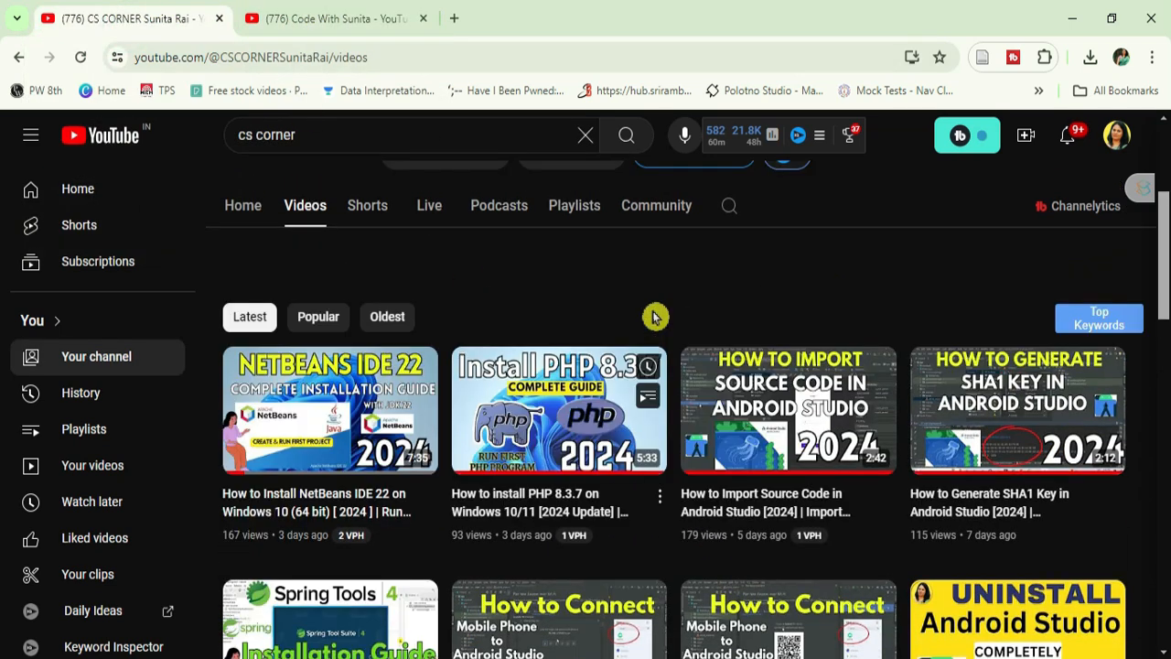
{"action": "scroll", "scroll_direction": "up", "scroll_amount": 3}
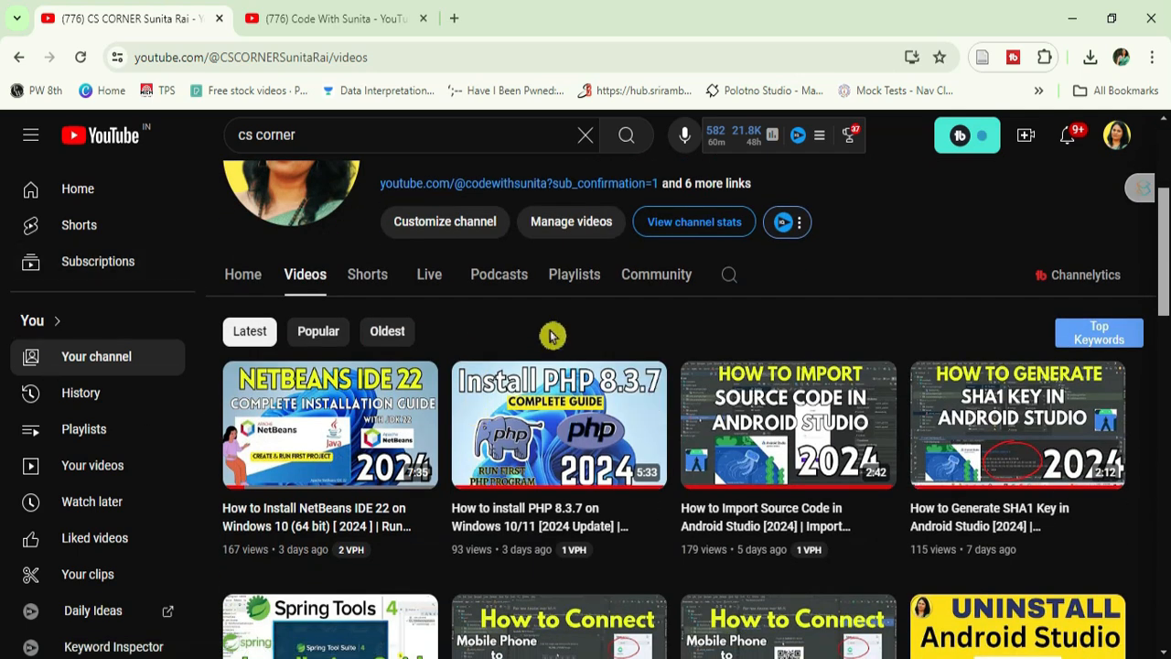
{"action": "left_click", "coordinate": [575, 274]}
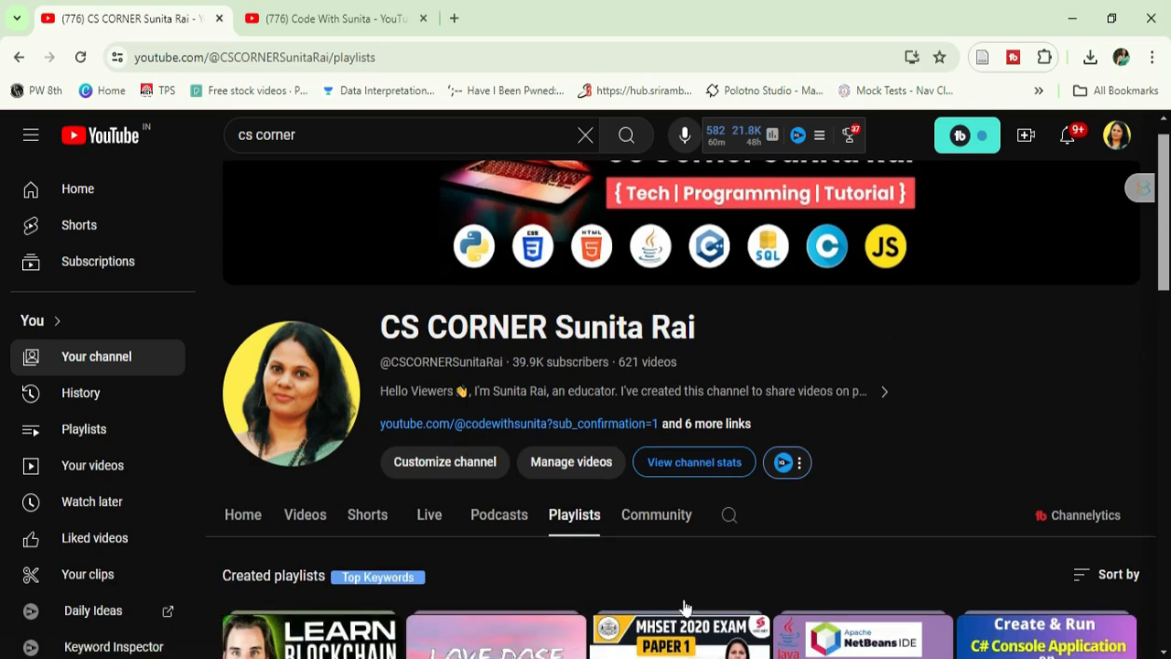
{"action": "scroll", "scroll_direction": "down", "scroll_amount": 3}
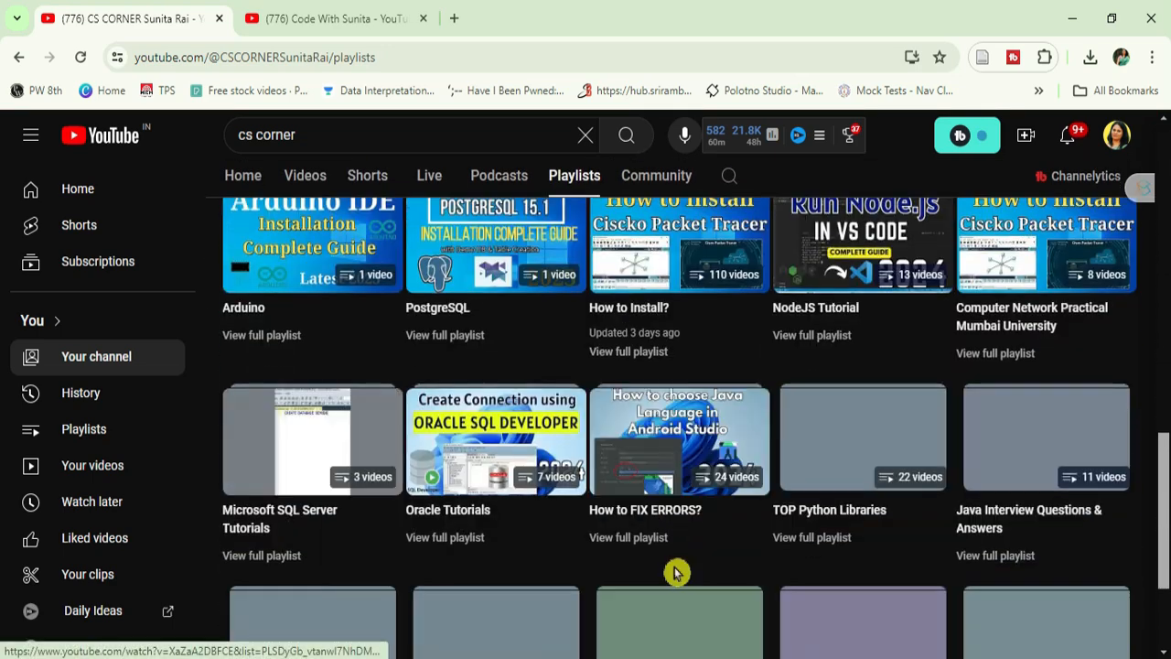
{"action": "scroll", "scroll_direction": "up", "scroll_amount": 3}
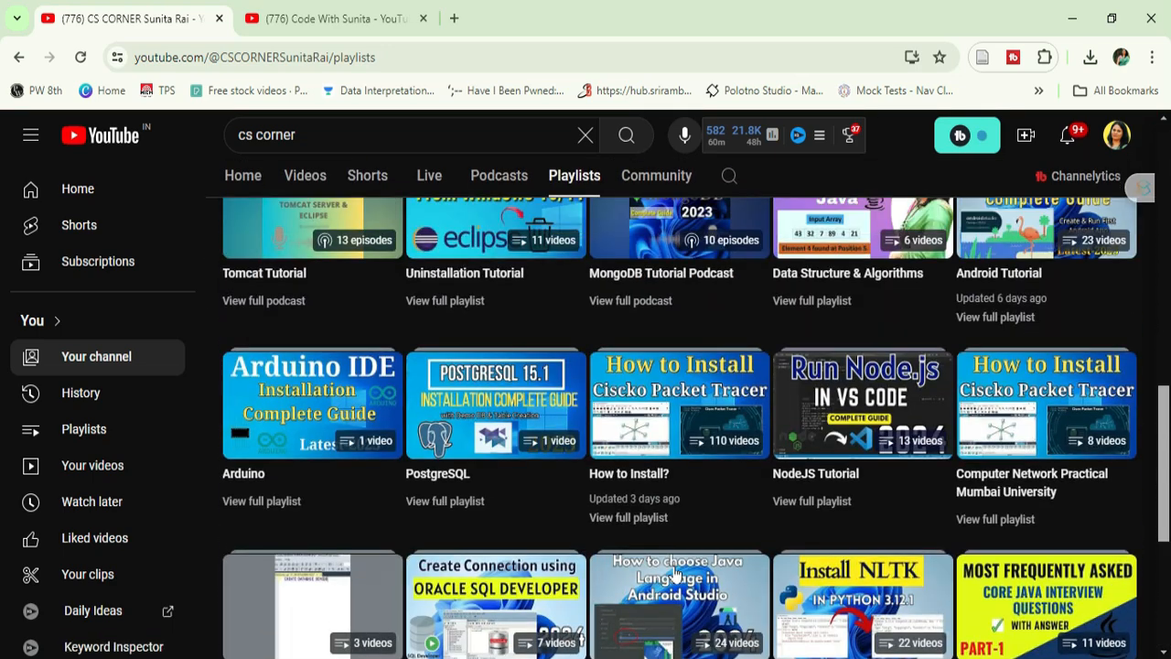